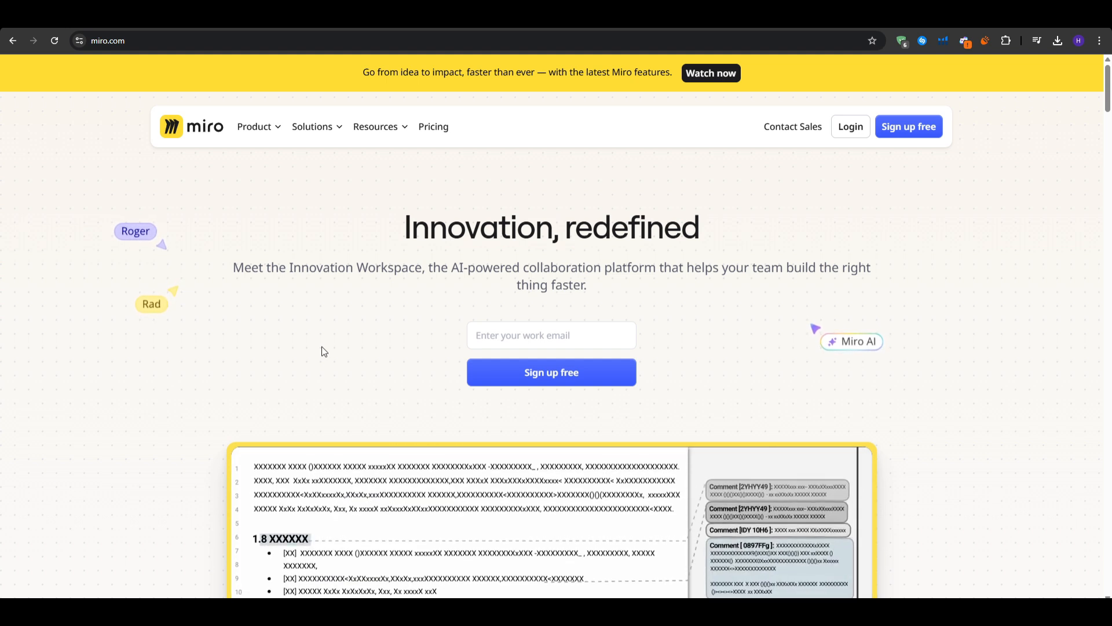
Step: Scroll the Miro homepage past the customer logos to the sample product brief board demo
{"action": "scroll", "scroll_direction": "down", "scroll_amount": 3}
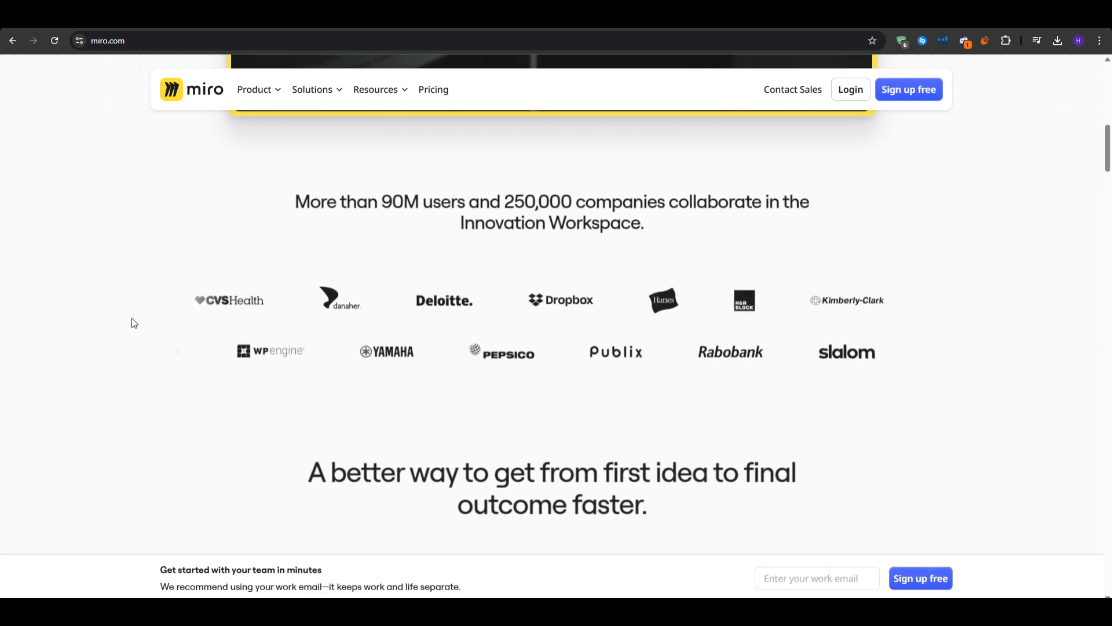
{"action": "scroll", "scroll_direction": "down", "scroll_amount": 3}
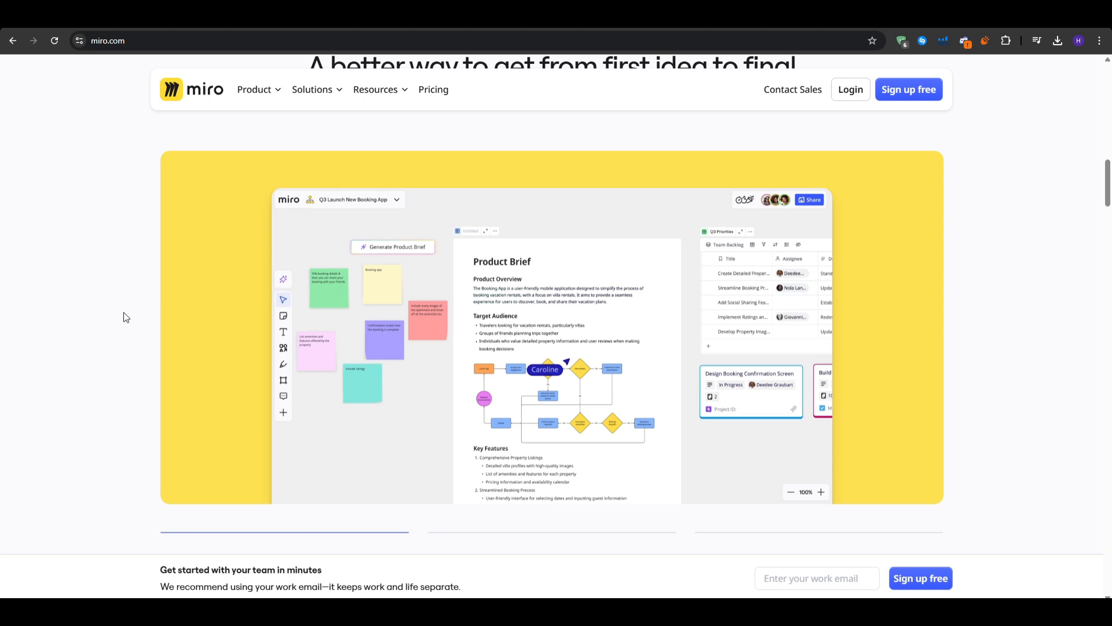
Step: Browse Miro's feature cards, peek at the Solutions menu, and reach the Miro AI and collaboration sections
{"action": "scroll", "scroll_direction": "down", "scroll_amount": 3}
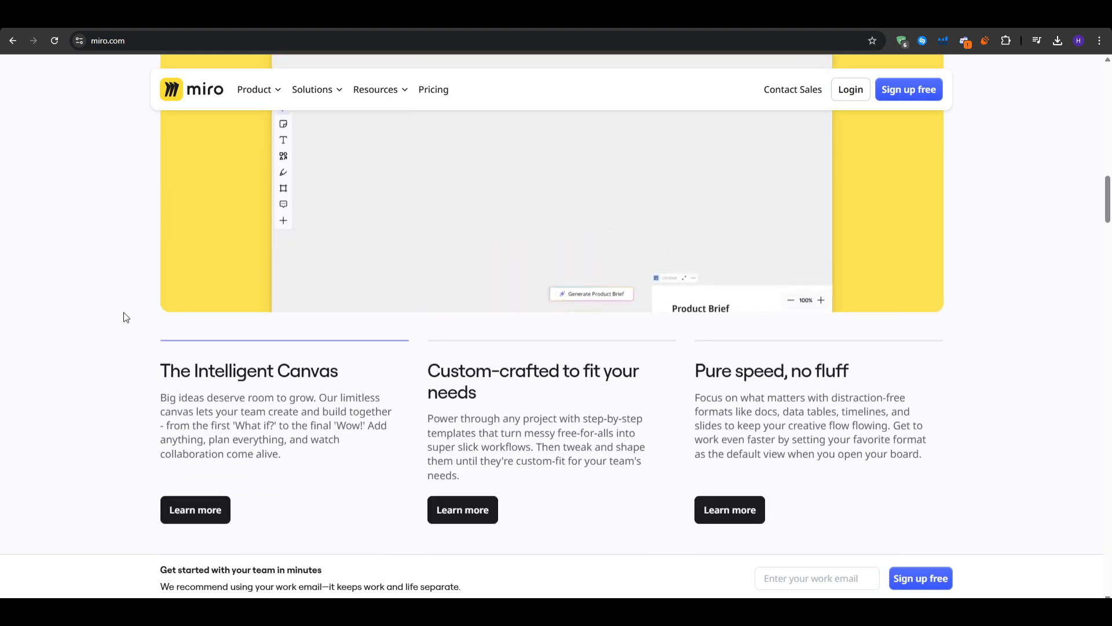
{"action": "scroll", "scroll_direction": "down", "scroll_amount": 3}
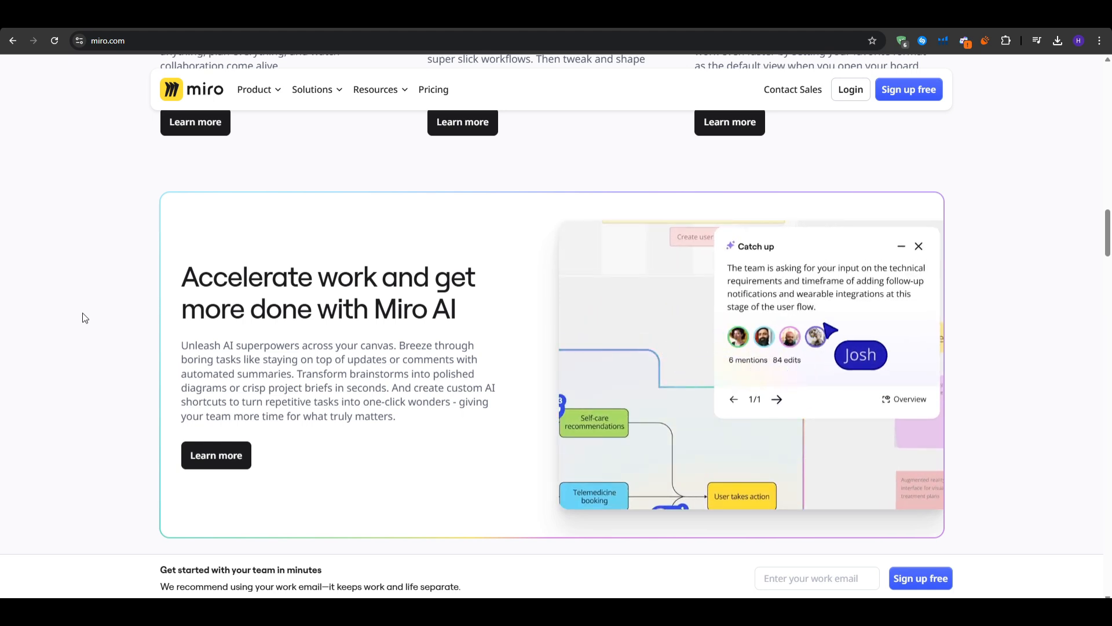
{"action": "left_click", "coordinate": [313, 89]}
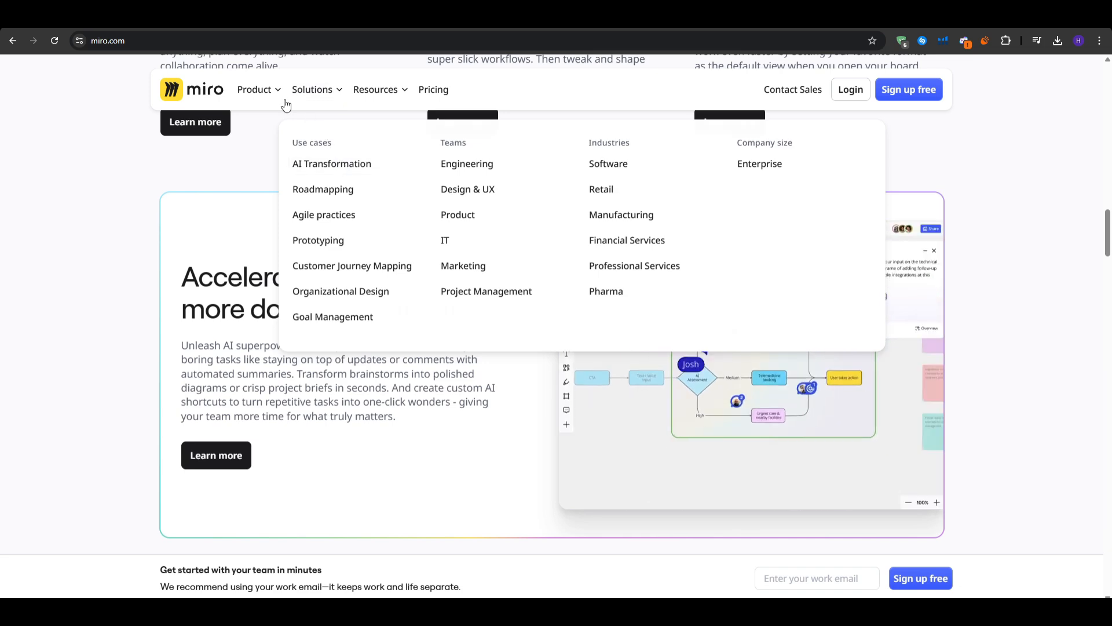
{"action": "left_click", "coordinate": [254, 89]}
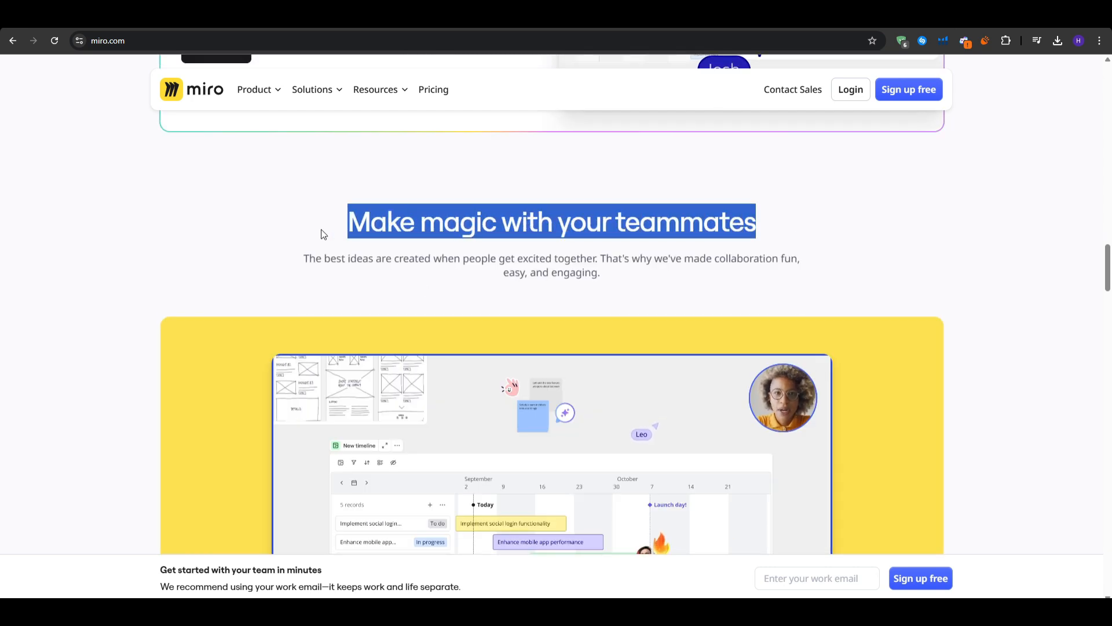
{"action": "scroll", "scroll_direction": "down", "scroll_amount": 3}
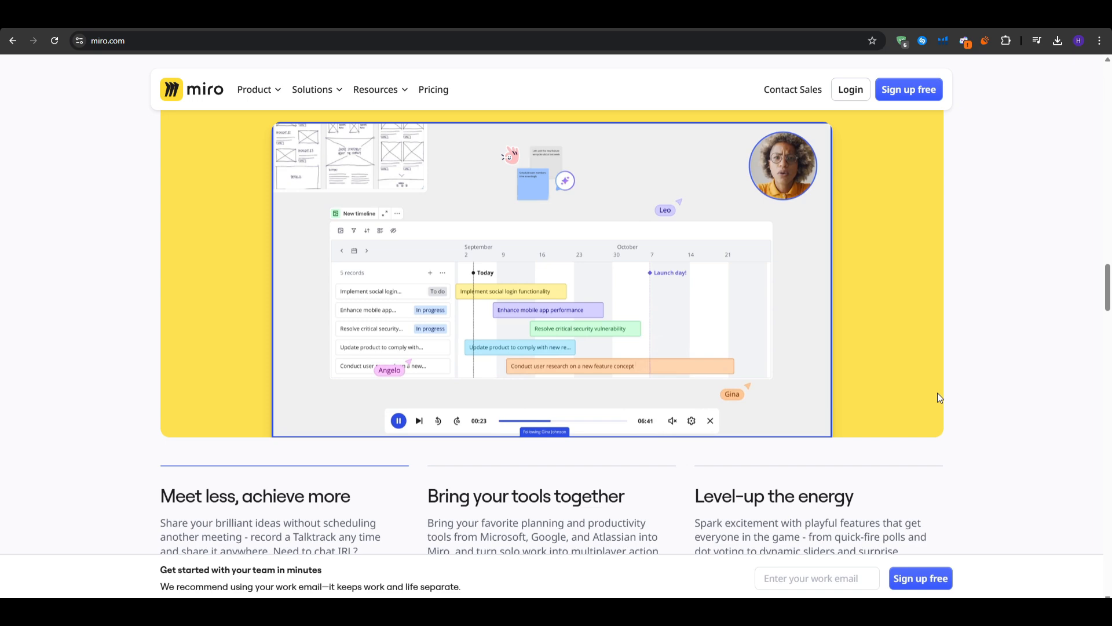
{"action": "left_click", "coordinate": [433, 89]}
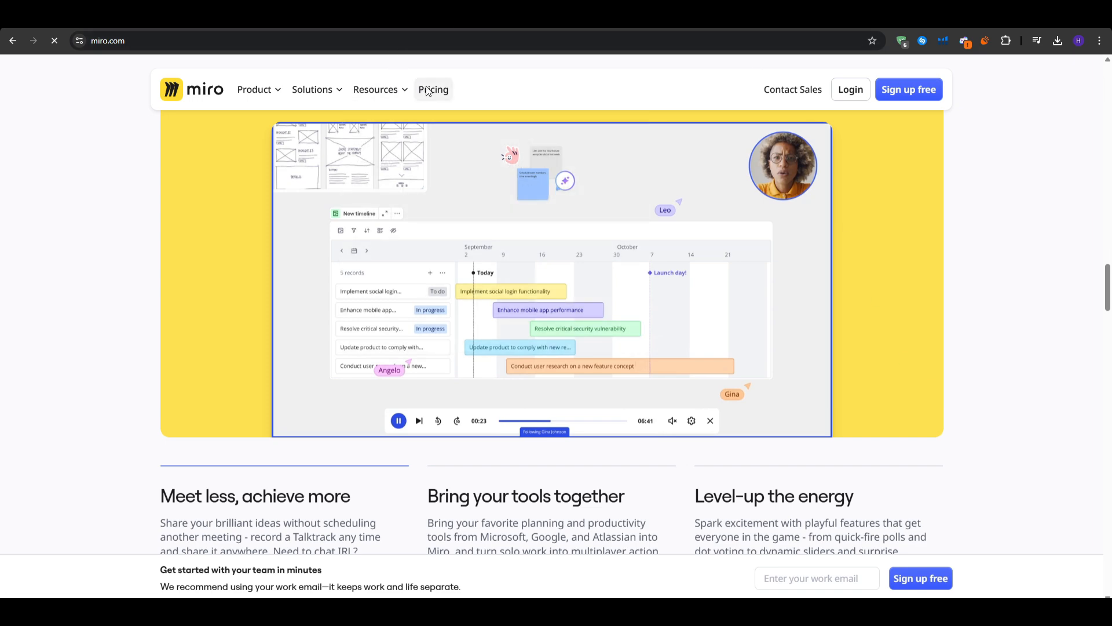
Step: Go to Miro's pricing page showing the Free, Starter, Business and Enterprise plans
{"action": "left_click", "coordinate": [433, 89]}
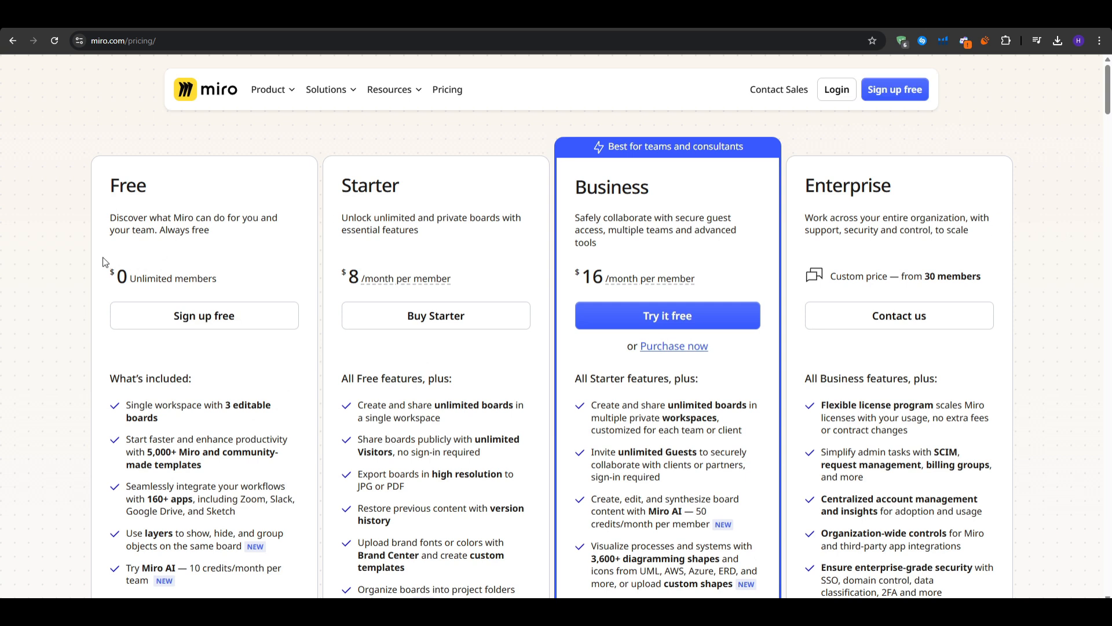
{"action": "mouse_move", "coordinate": [111, 259]}
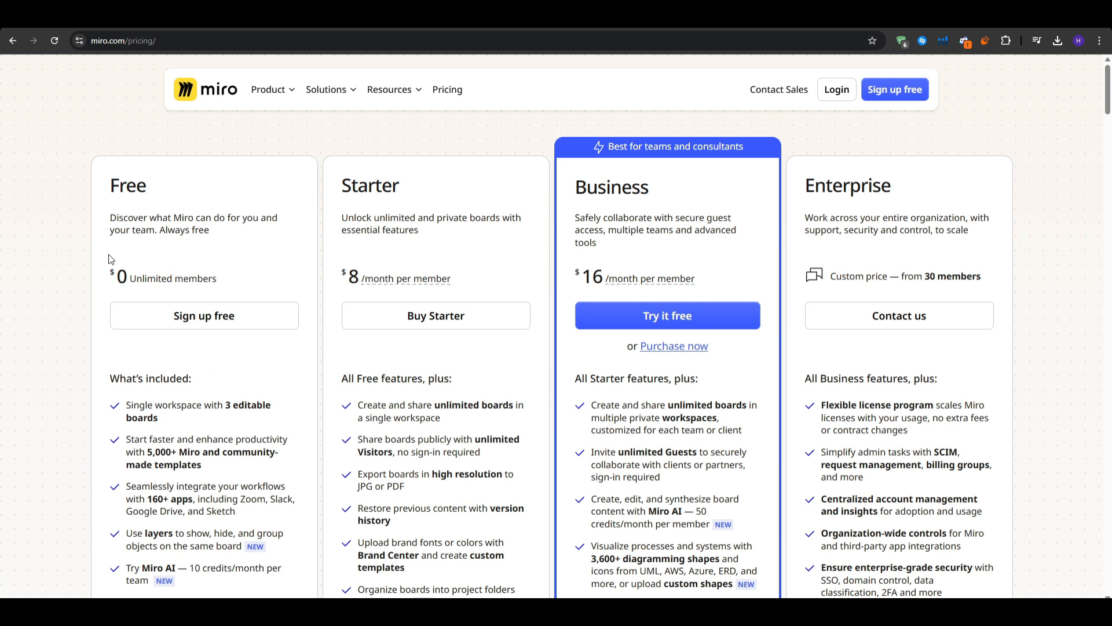
{"action": "mouse_move", "coordinate": [399, 277]}
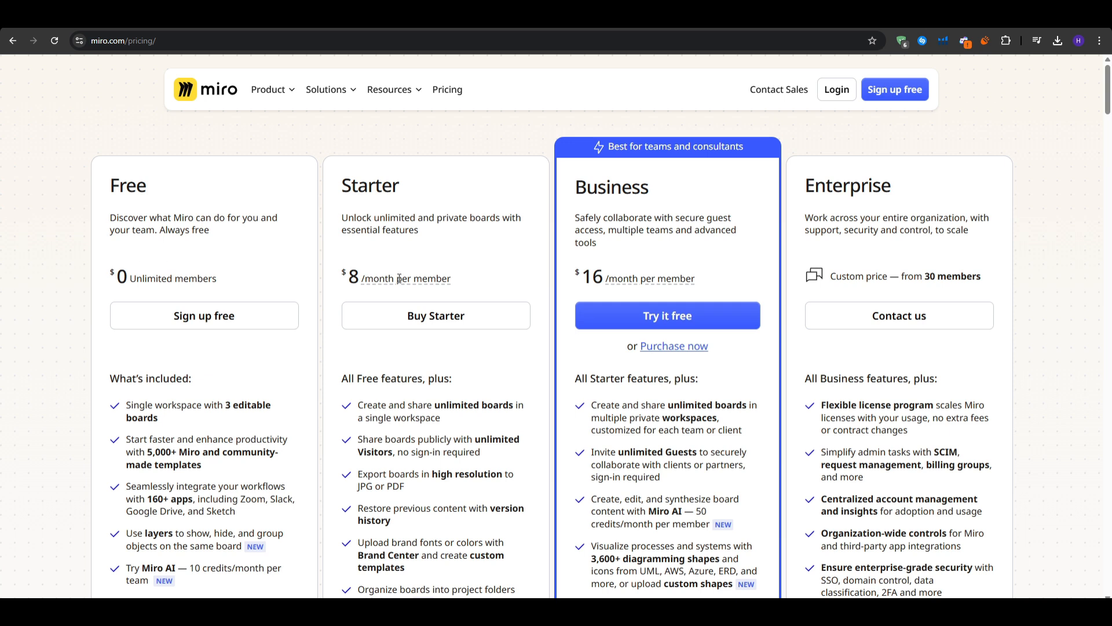
{"action": "mouse_move", "coordinate": [400, 278]}
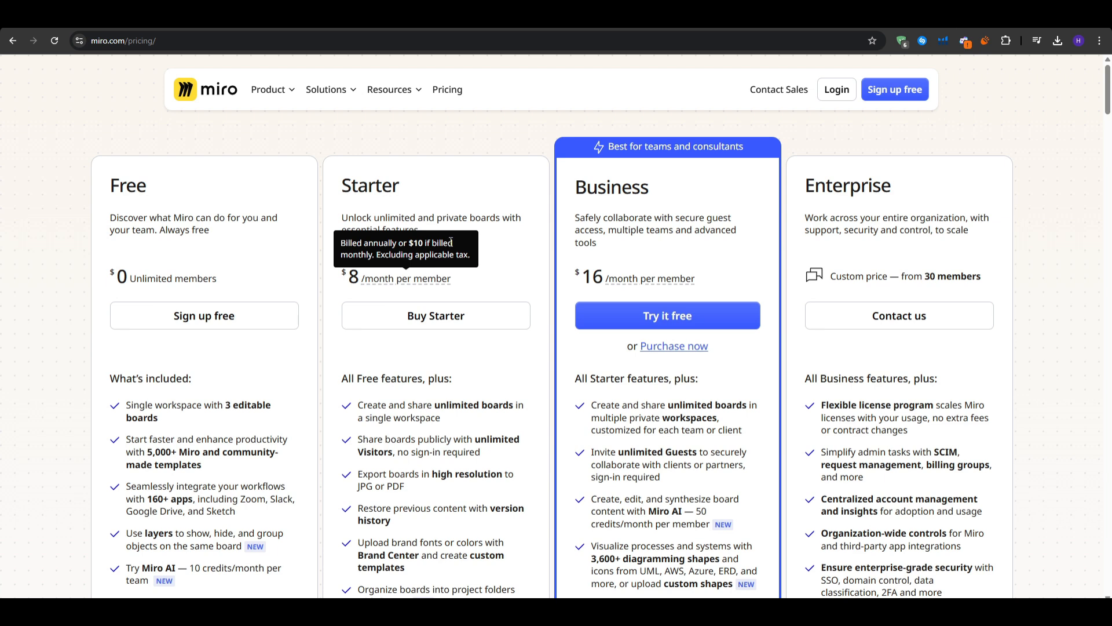
{"action": "mouse_move", "coordinate": [508, 240]}
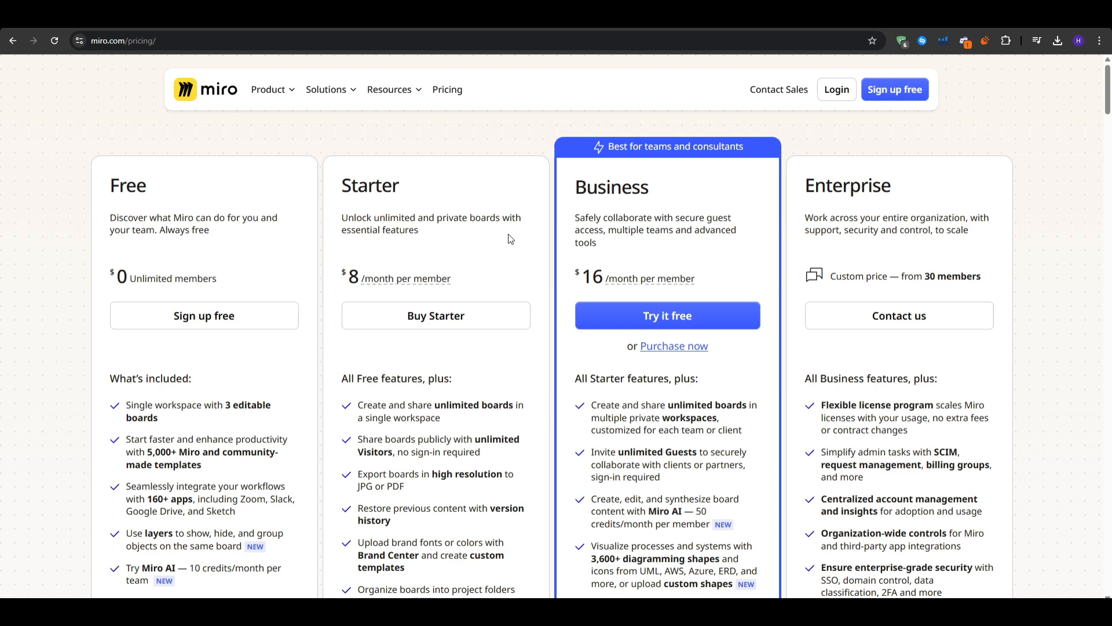
{"action": "scroll", "scroll_direction": "down", "scroll_amount": 3}
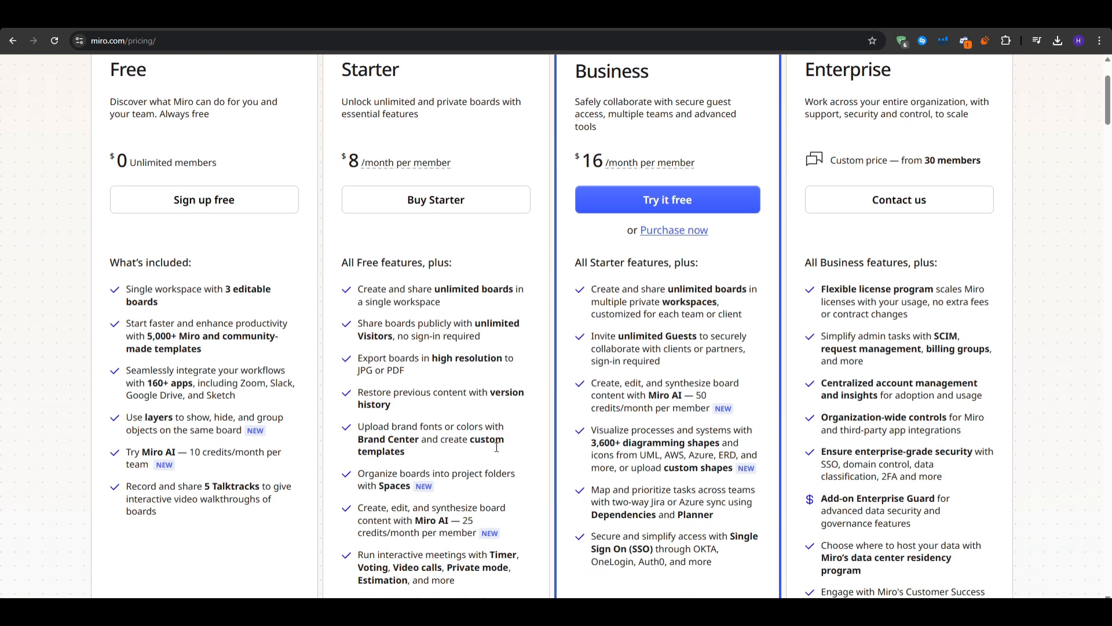
{"action": "double_click", "coordinate": [430, 521]}
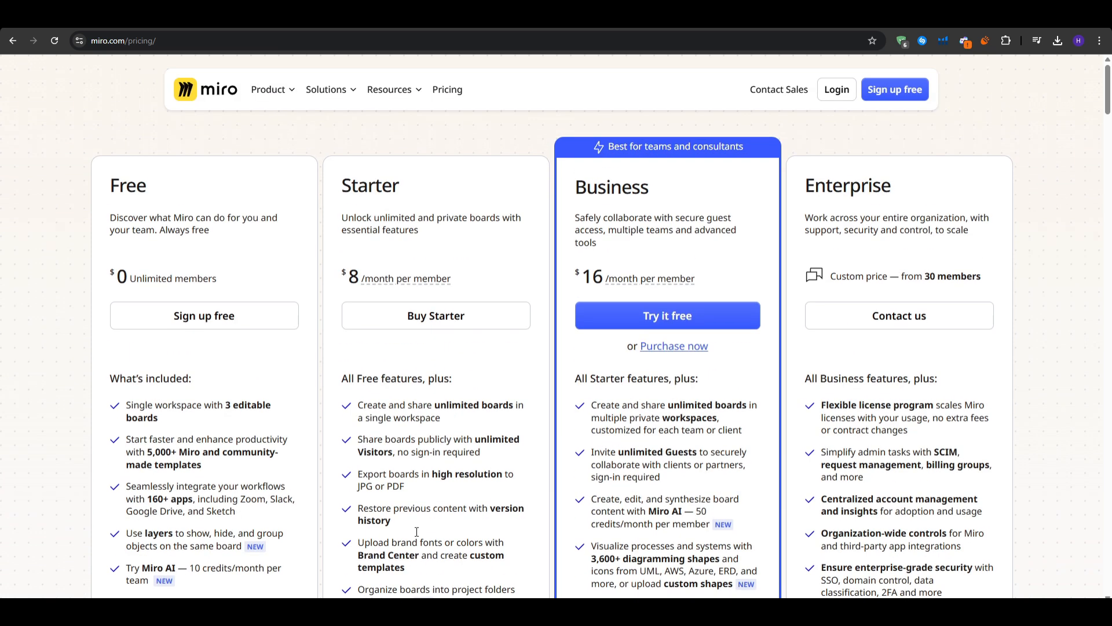
{"action": "scroll", "scroll_direction": "down", "scroll_amount": 3}
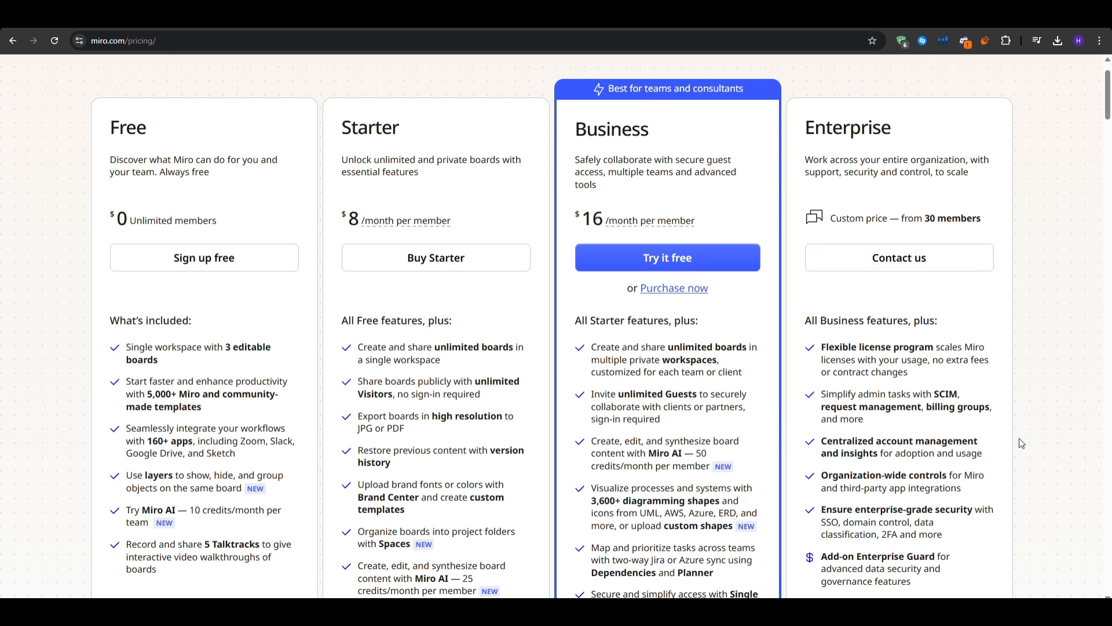
{"action": "mouse_move", "coordinate": [1005, 453]}
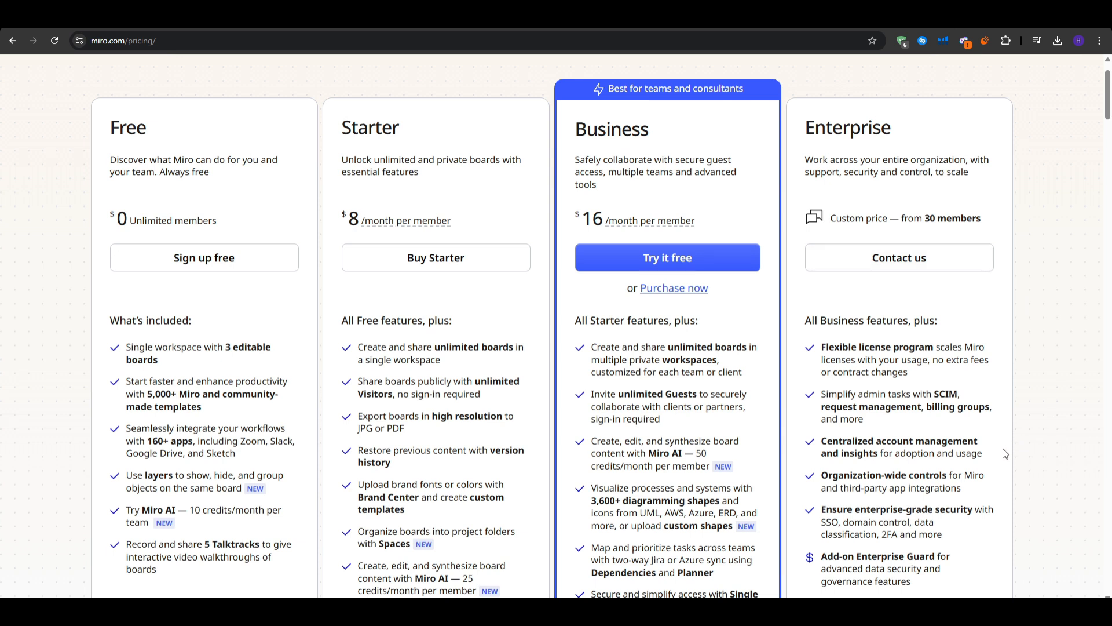
{"action": "mouse_move", "coordinate": [1014, 452]}
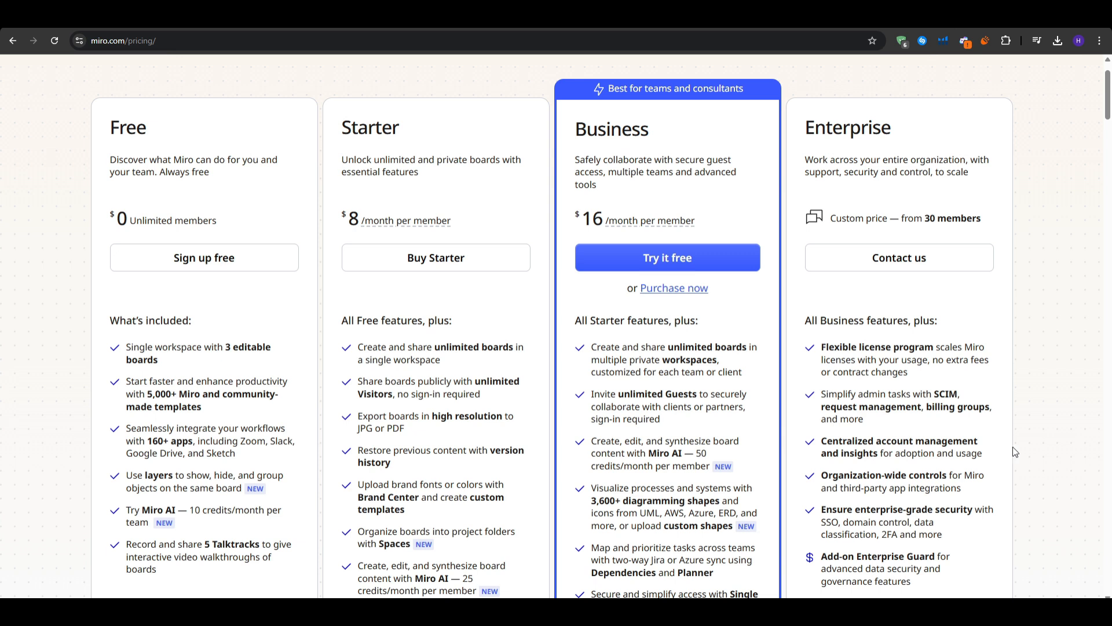
{"action": "mouse_move", "coordinate": [974, 295]}
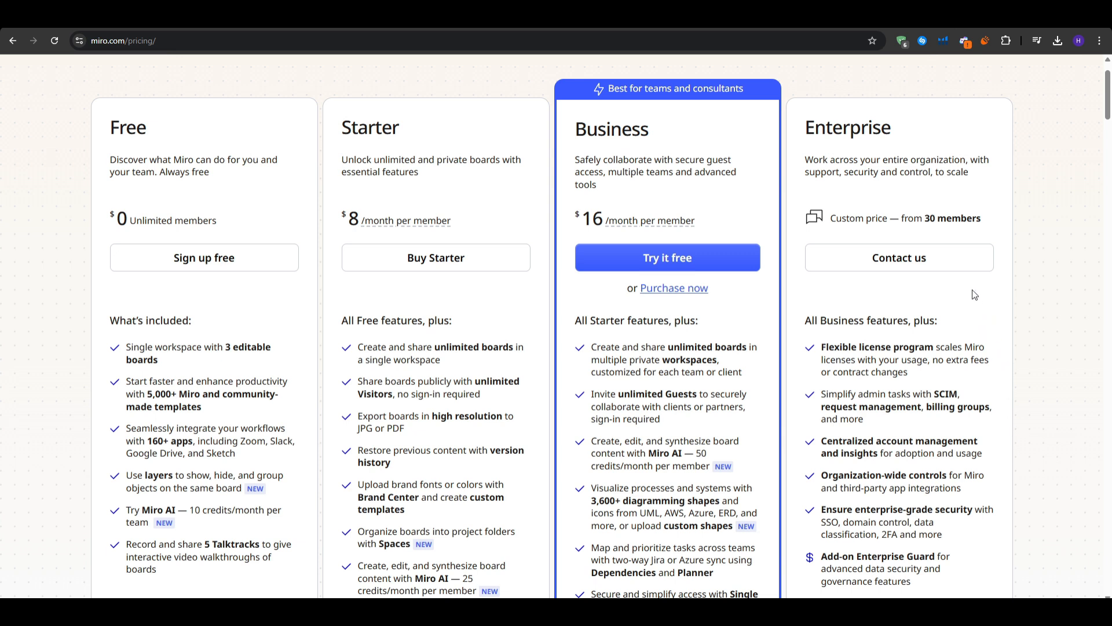
{"action": "mouse_move", "coordinate": [898, 257]}
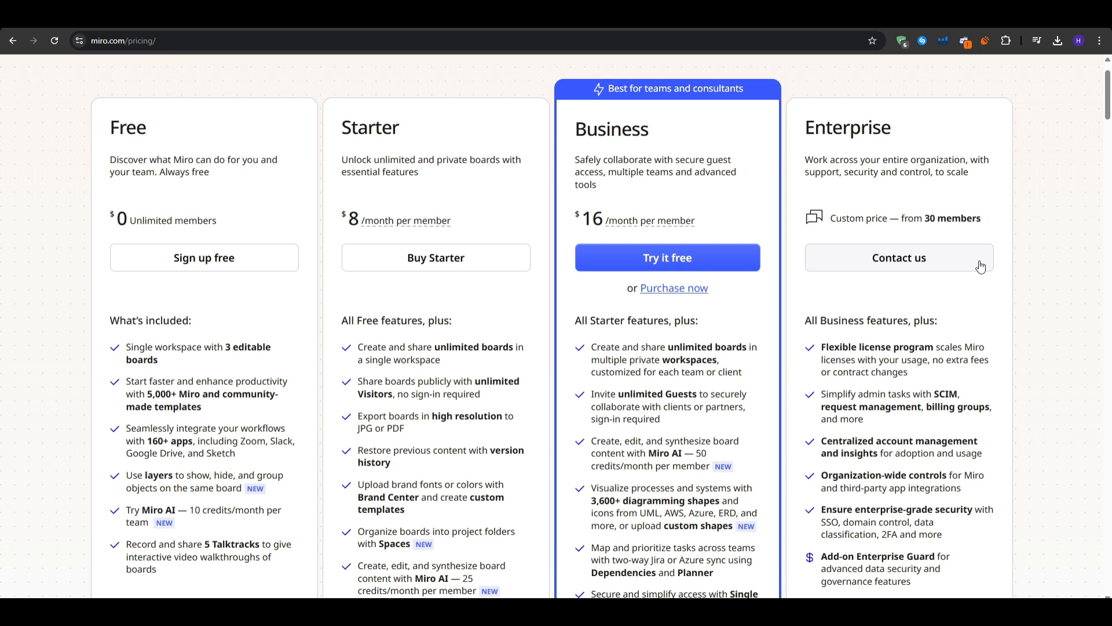
{"action": "mouse_move", "coordinate": [969, 272]}
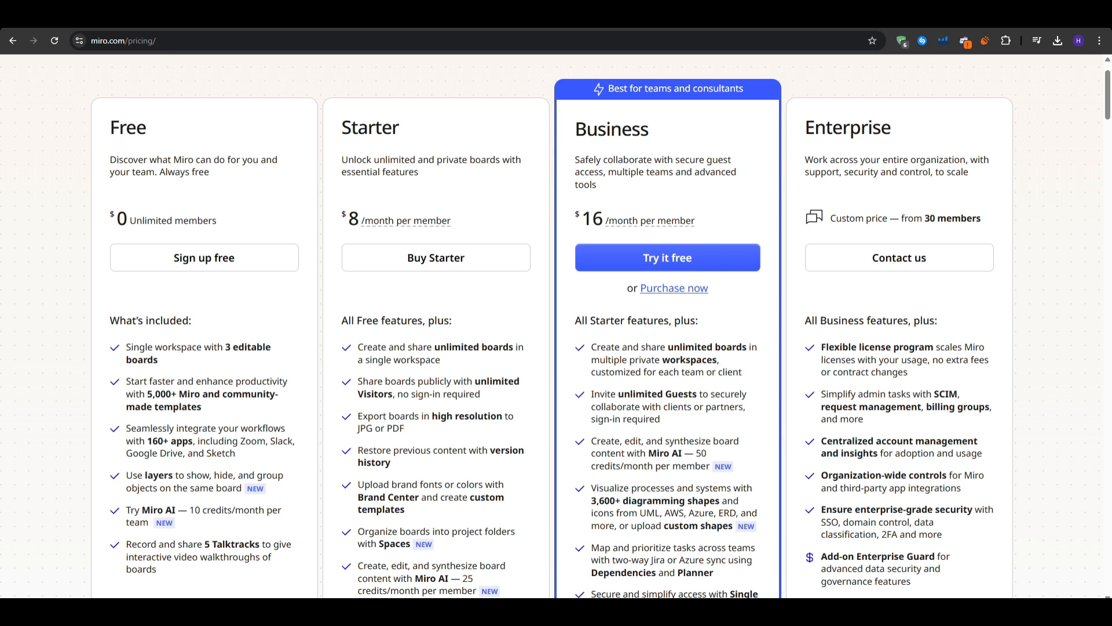
{"action": "double_click", "coordinate": [241, 346]}
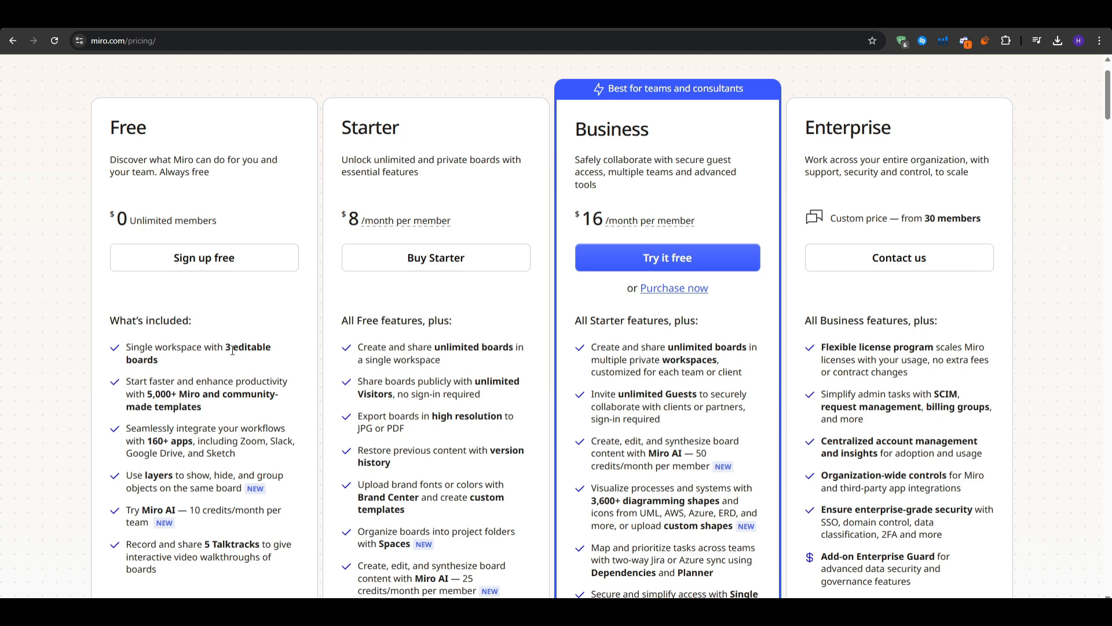
{"action": "mouse_move", "coordinate": [1045, 133]}
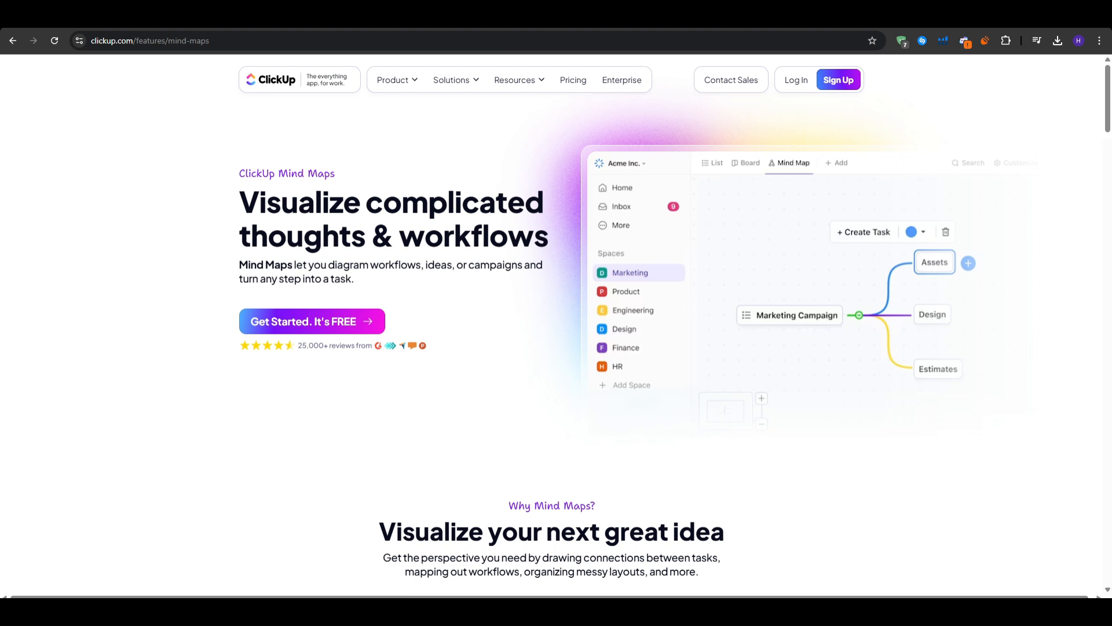
{"action": "mouse_move", "coordinate": [190, 354]}
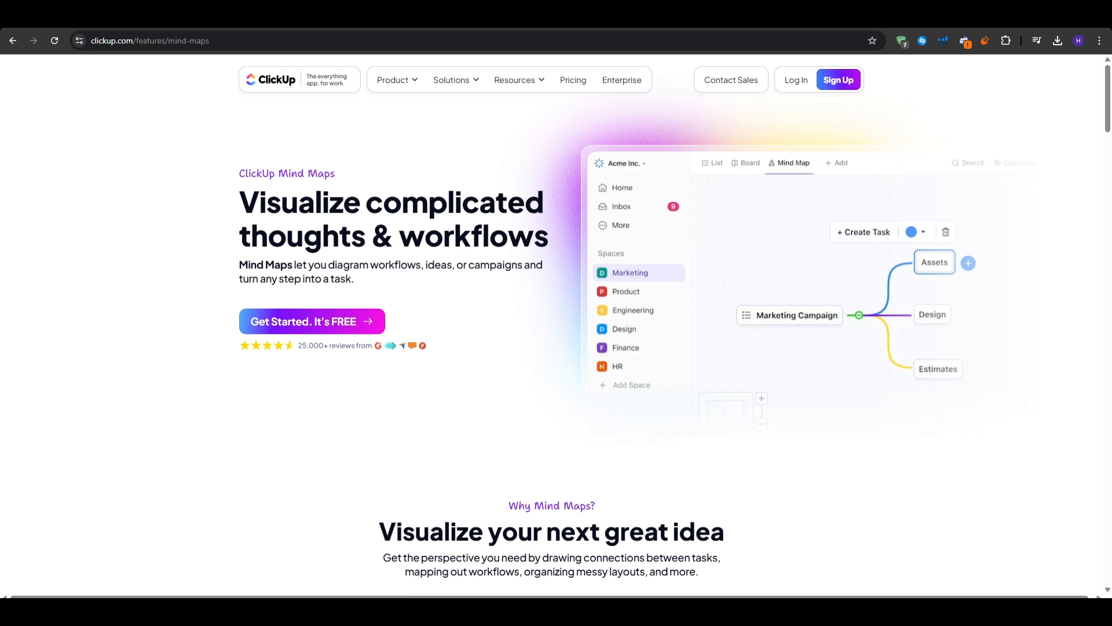
Step: Scroll through the ClickUp Mind Maps feature cards, then head to the Pricing page
{"action": "scroll", "scroll_direction": "down", "scroll_amount": 3}
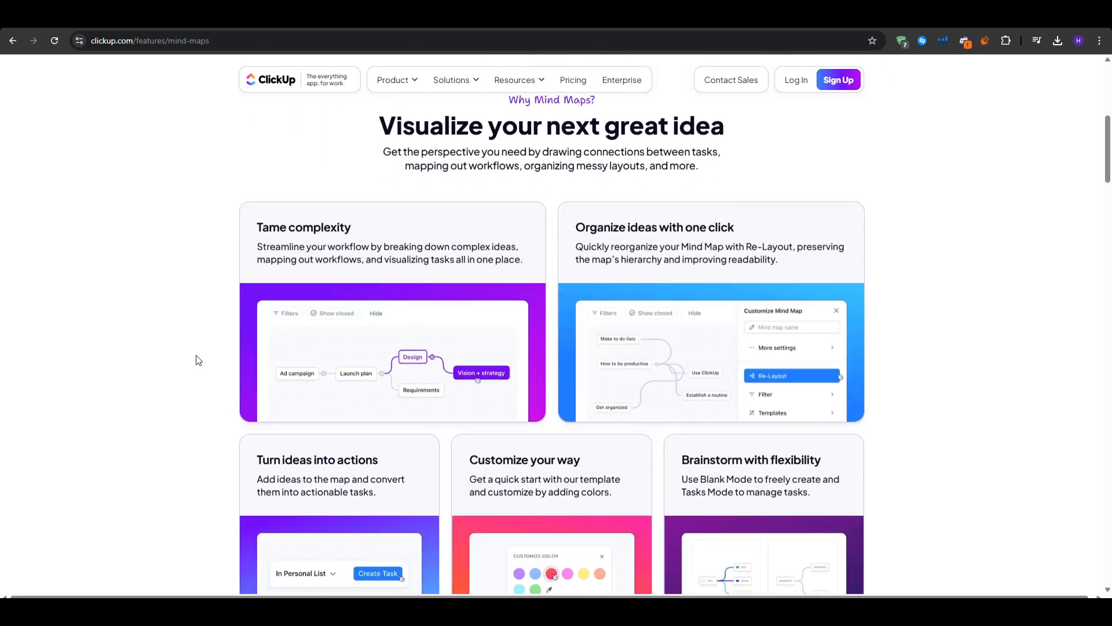
{"action": "scroll", "scroll_direction": "down", "scroll_amount": 3}
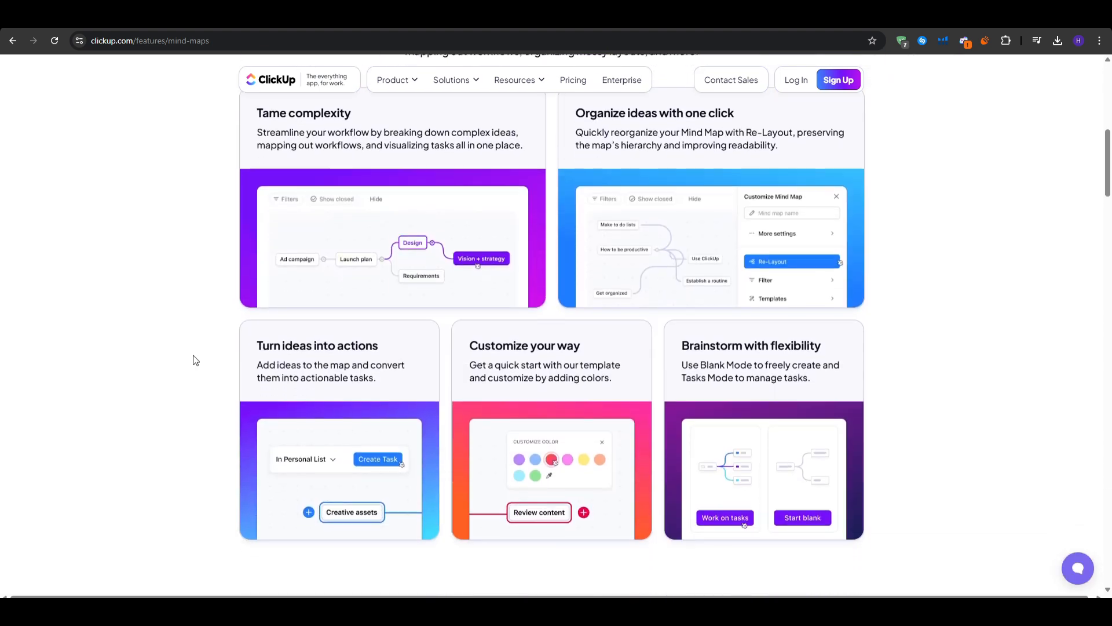
{"action": "left_click", "coordinate": [1077, 568]}
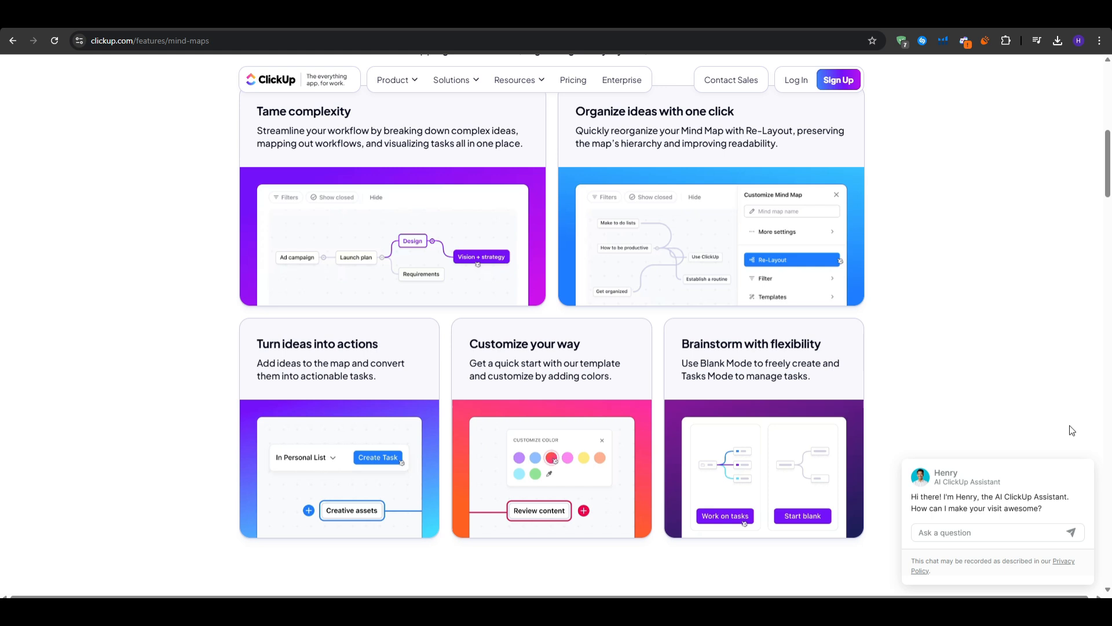
{"action": "scroll", "scroll_direction": "up", "scroll_amount": 3}
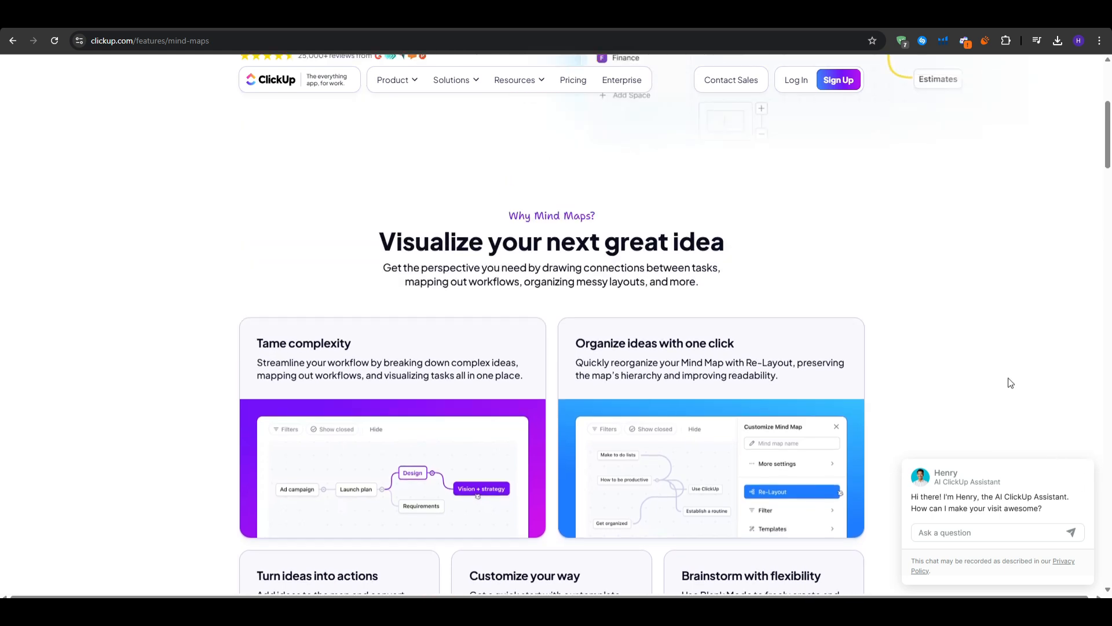
{"action": "scroll", "scroll_direction": "up", "scroll_amount": 3}
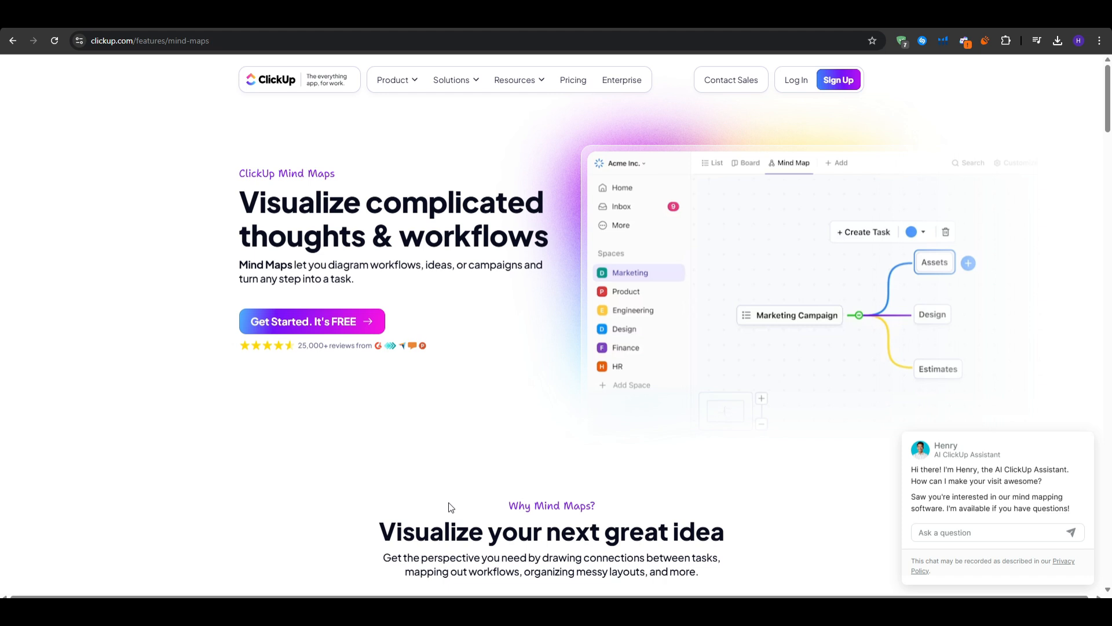
{"action": "left_click", "coordinate": [572, 80]}
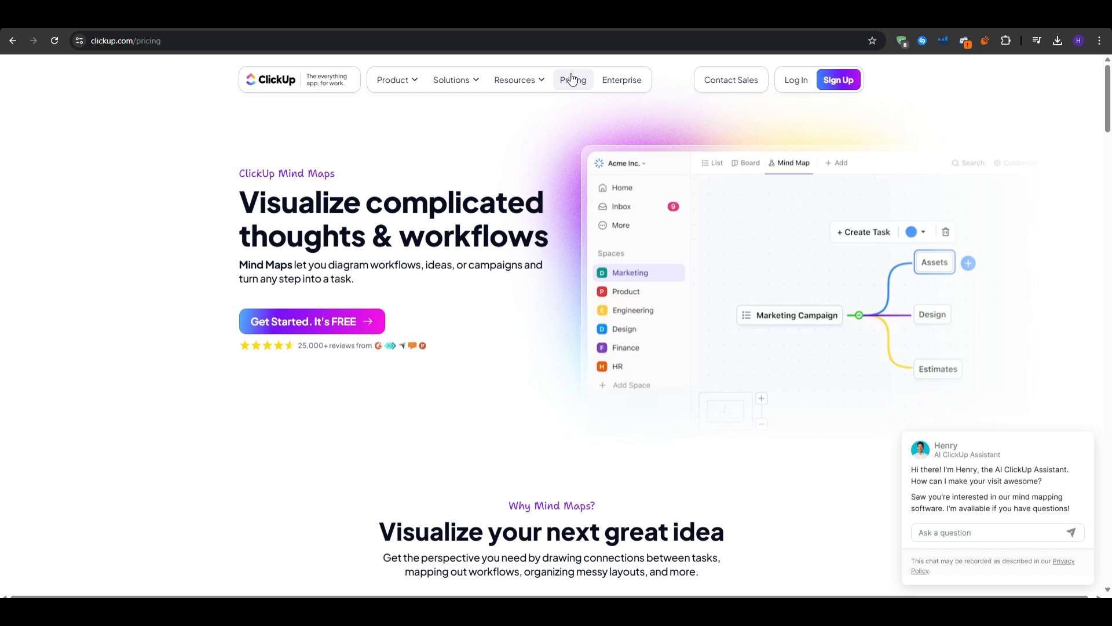
Step: Return to ClickUp's Mind Maps page and scroll down through its sections
{"action": "left_click", "coordinate": [573, 79]}
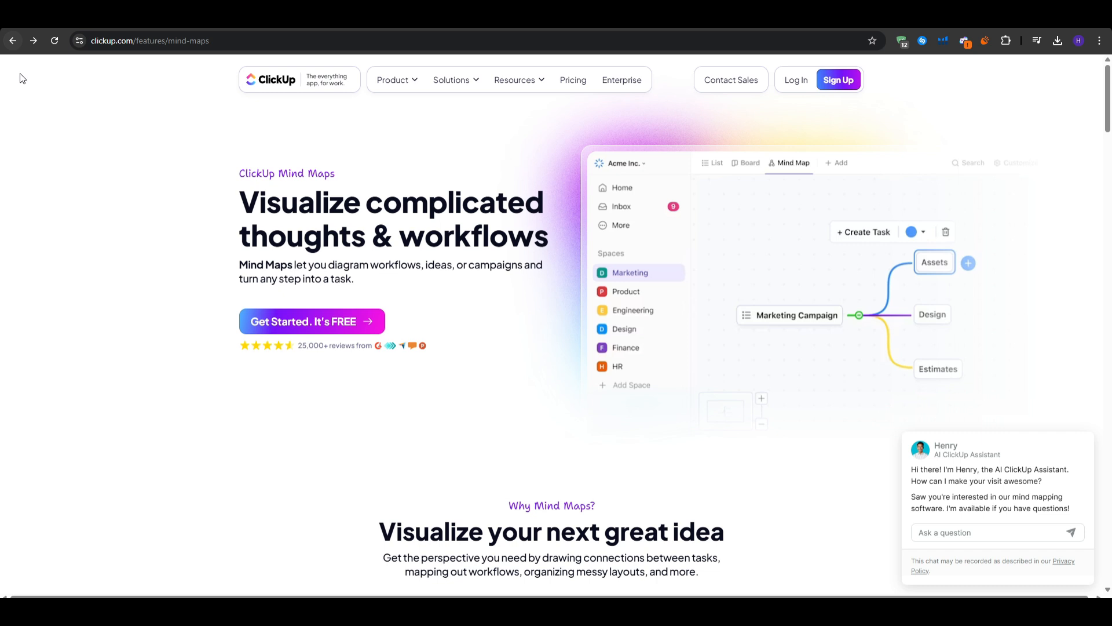
{"action": "mouse_move", "coordinate": [334, 395]}
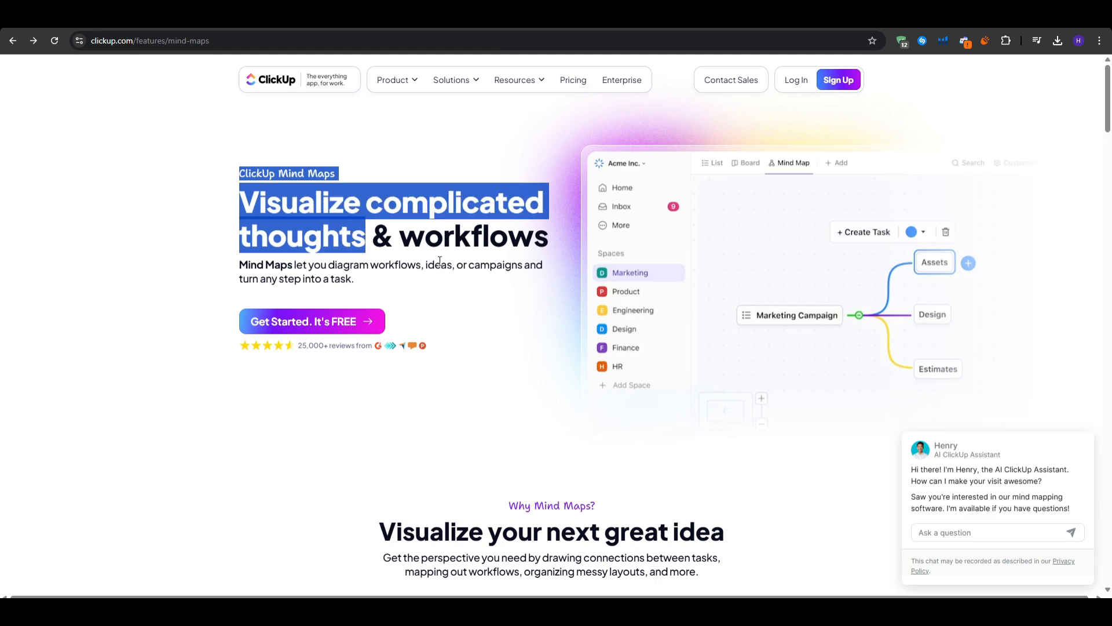
{"action": "scroll", "scroll_direction": "down", "scroll_amount": 3}
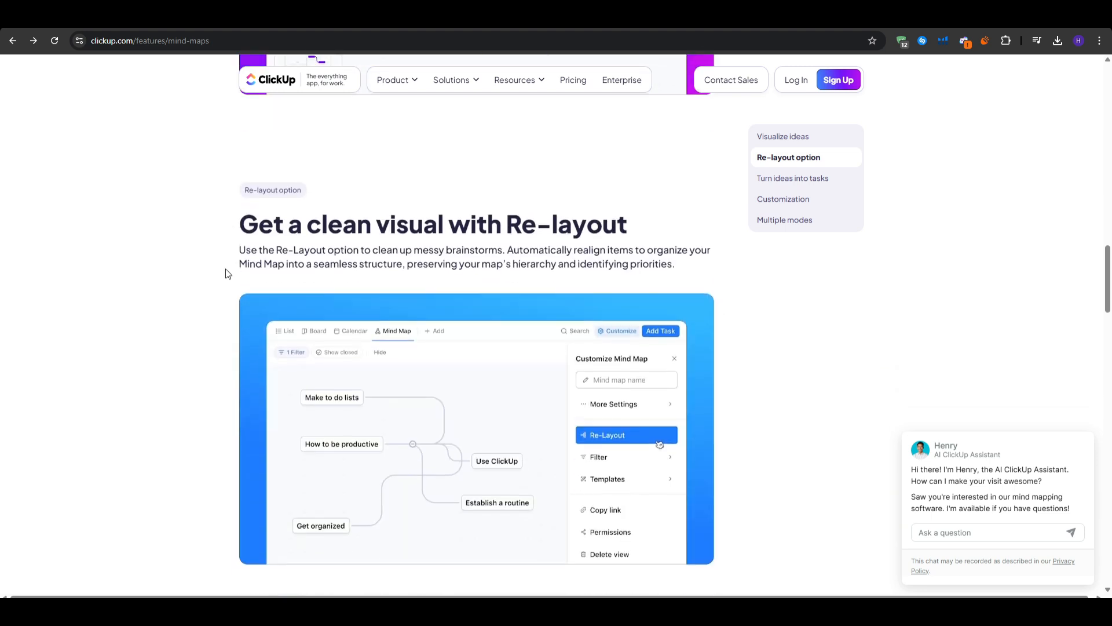
{"action": "scroll", "scroll_direction": "down", "scroll_amount": 3}
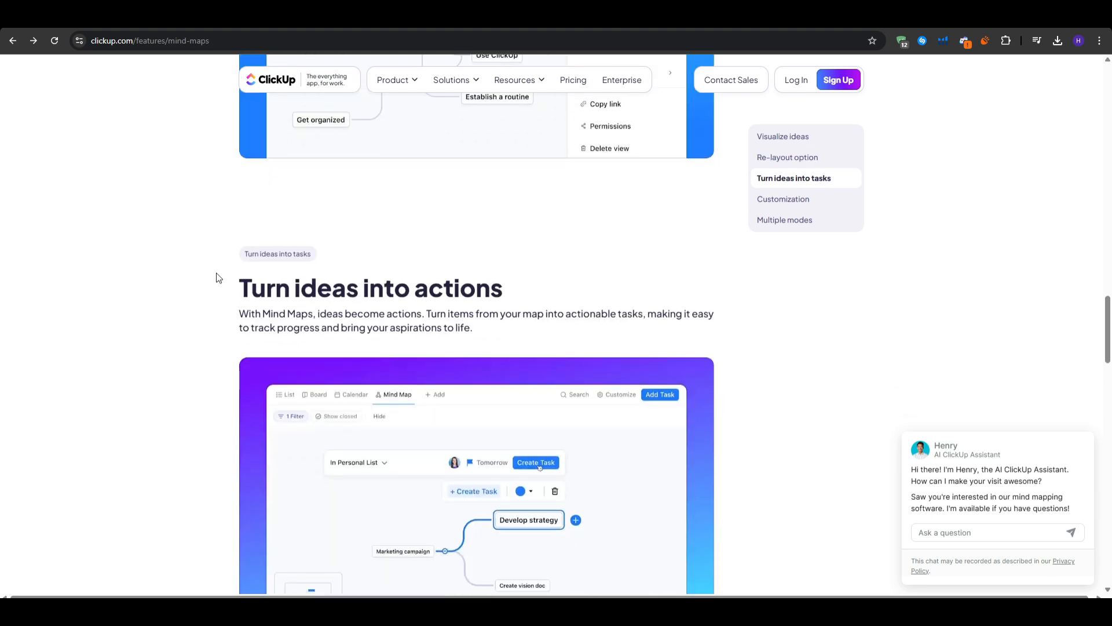
{"action": "scroll", "scroll_direction": "down", "scroll_amount": 3}
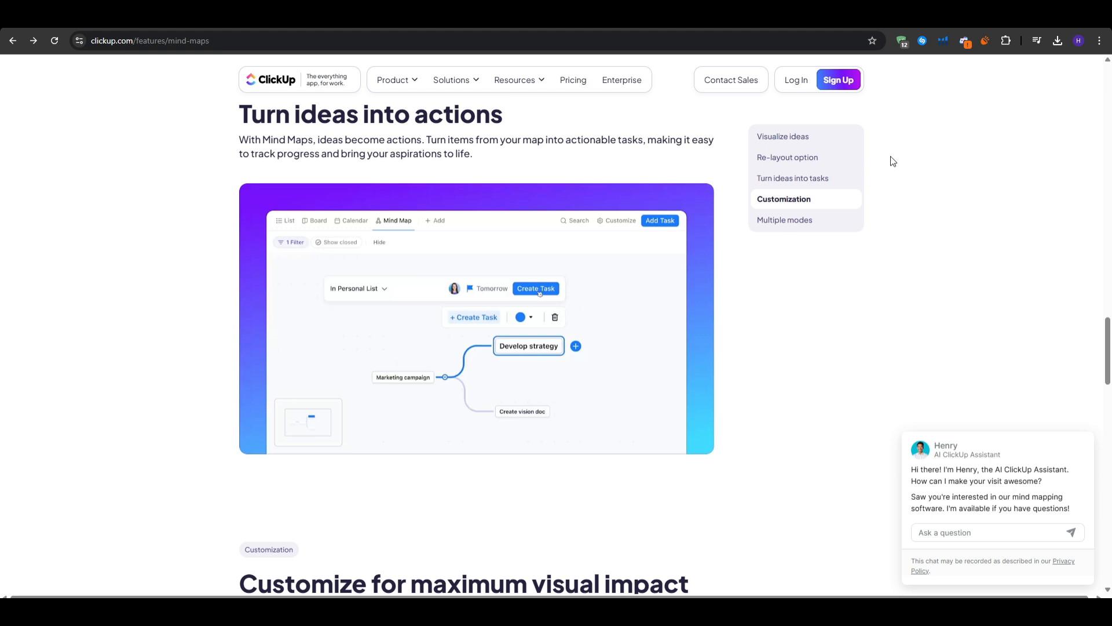
{"action": "mouse_move", "coordinate": [745, 396]}
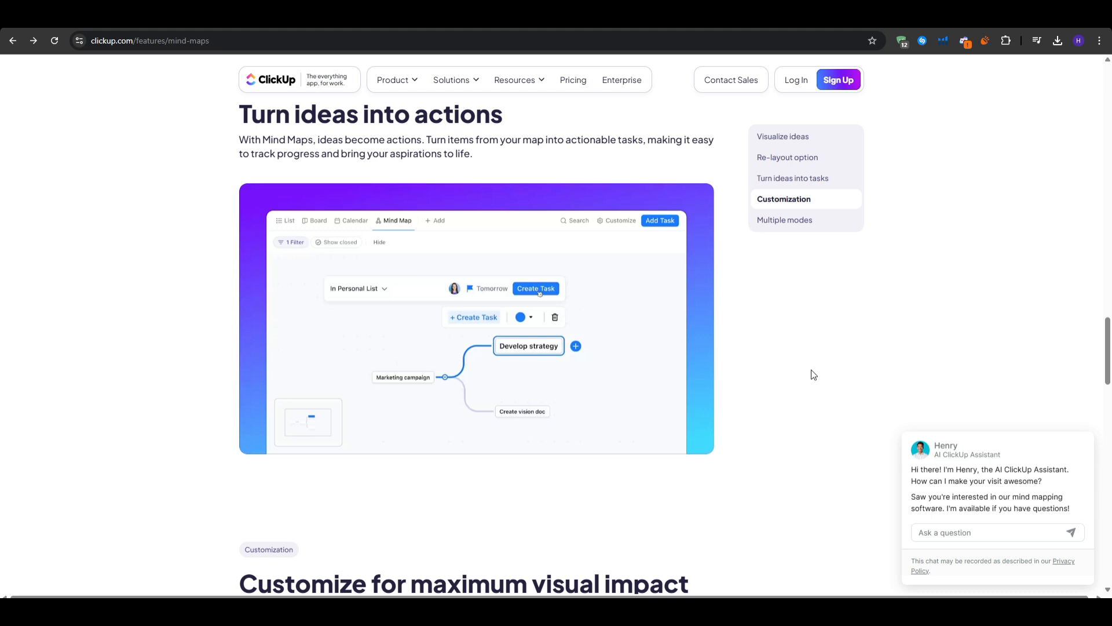
{"action": "mouse_move", "coordinate": [812, 371]}
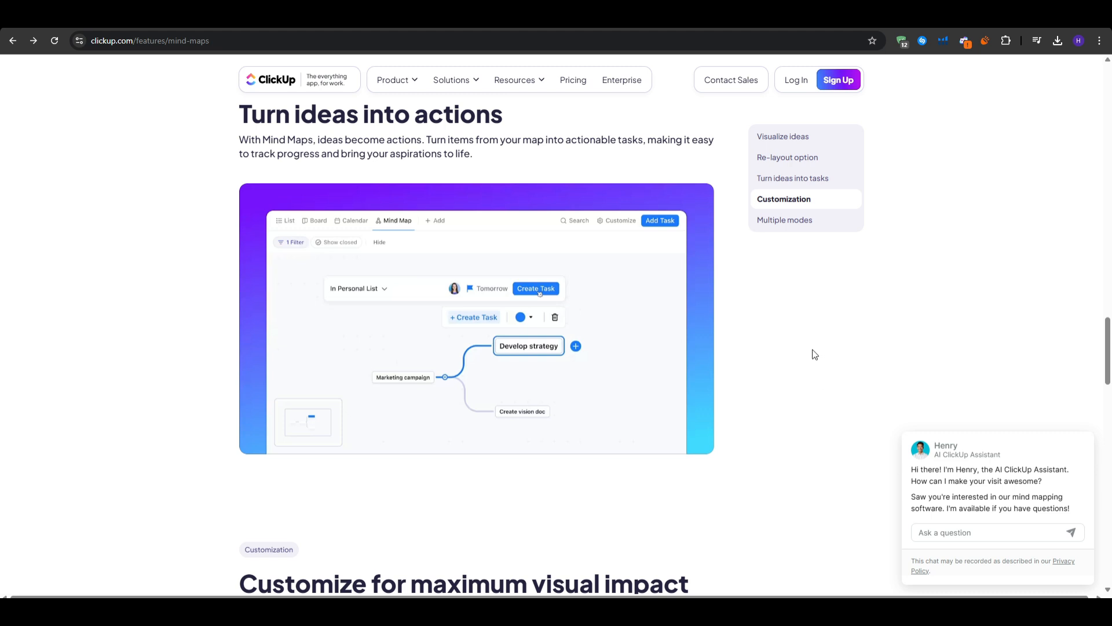
{"action": "mouse_move", "coordinate": [983, 130]}
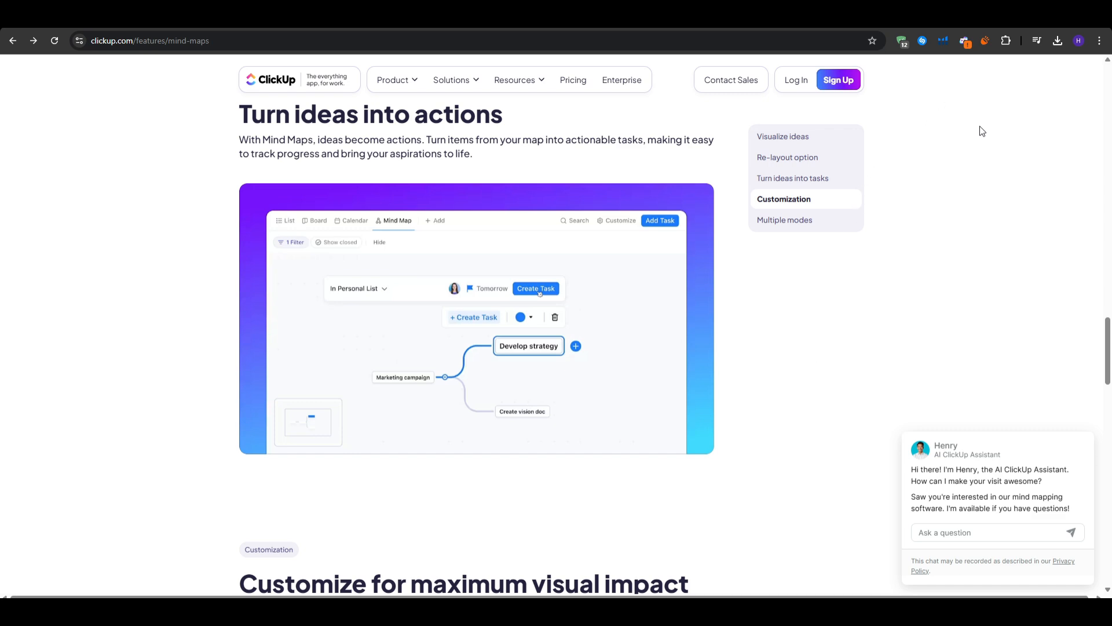
Step: Jump via side navigation to the Turn ideas into tasks and Multiple modes sections
{"action": "scroll", "scroll_direction": "down", "scroll_amount": 3}
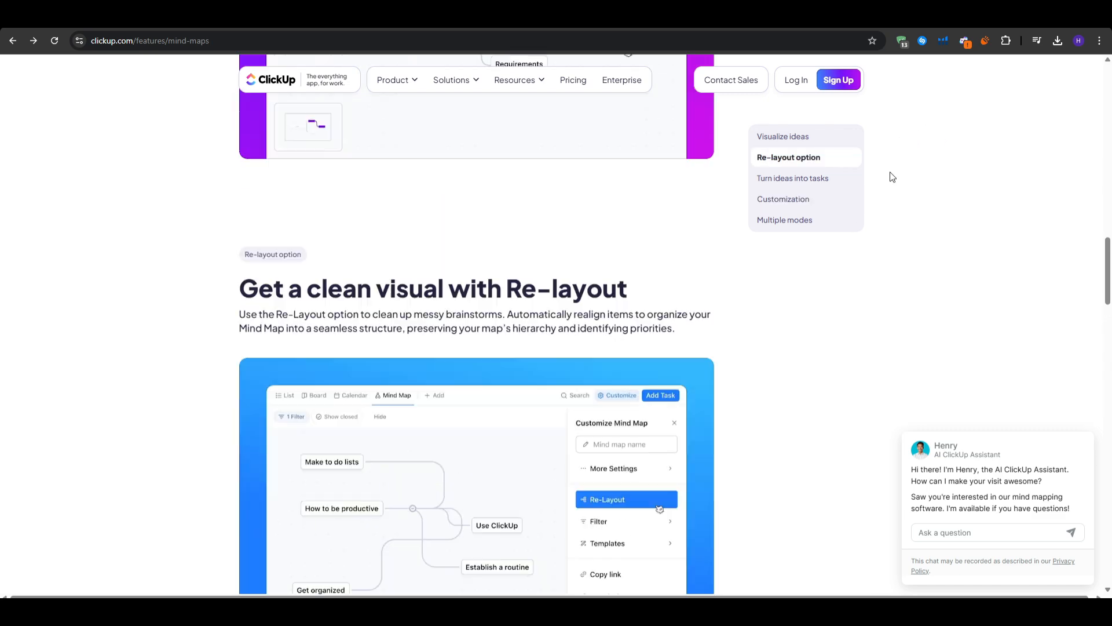
{"action": "left_click", "coordinate": [792, 177]}
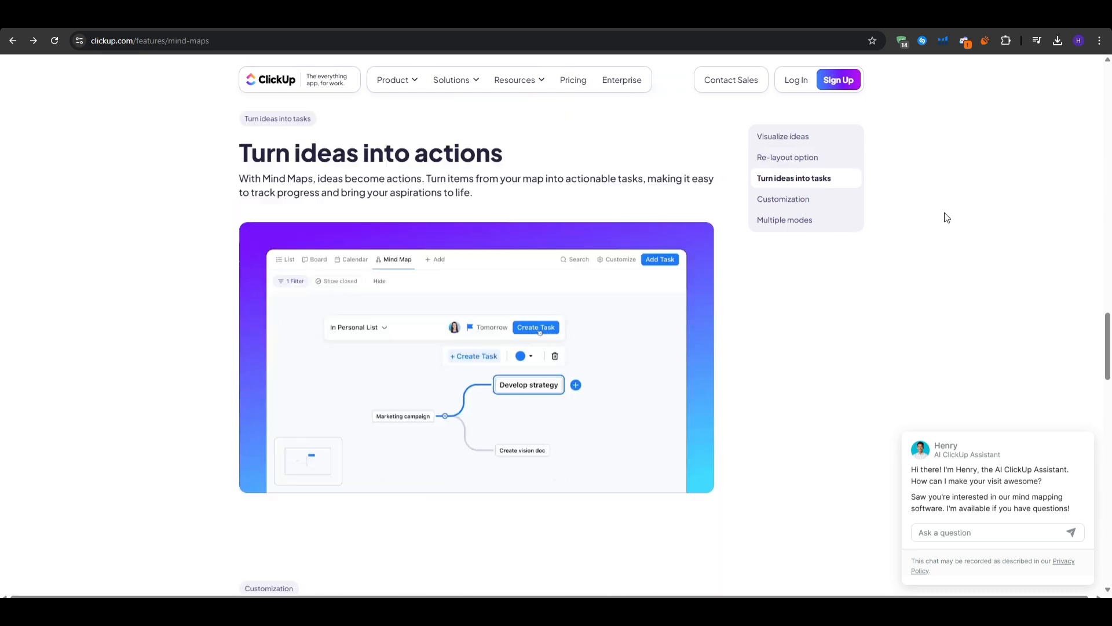
{"action": "left_click", "coordinate": [785, 220]}
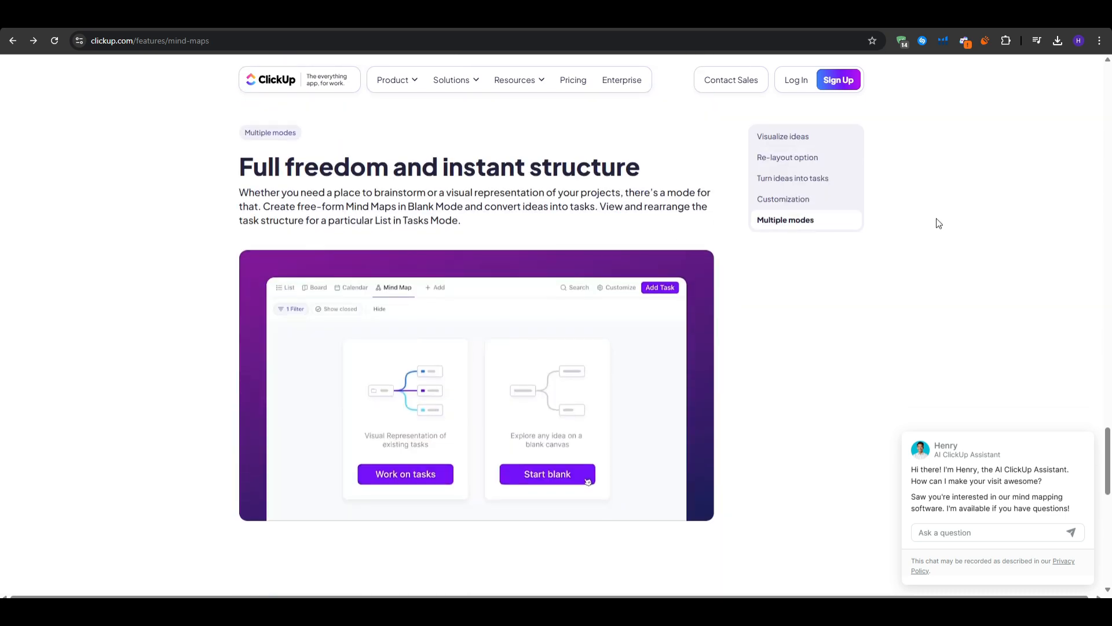
{"action": "mouse_move", "coordinate": [904, 235]}
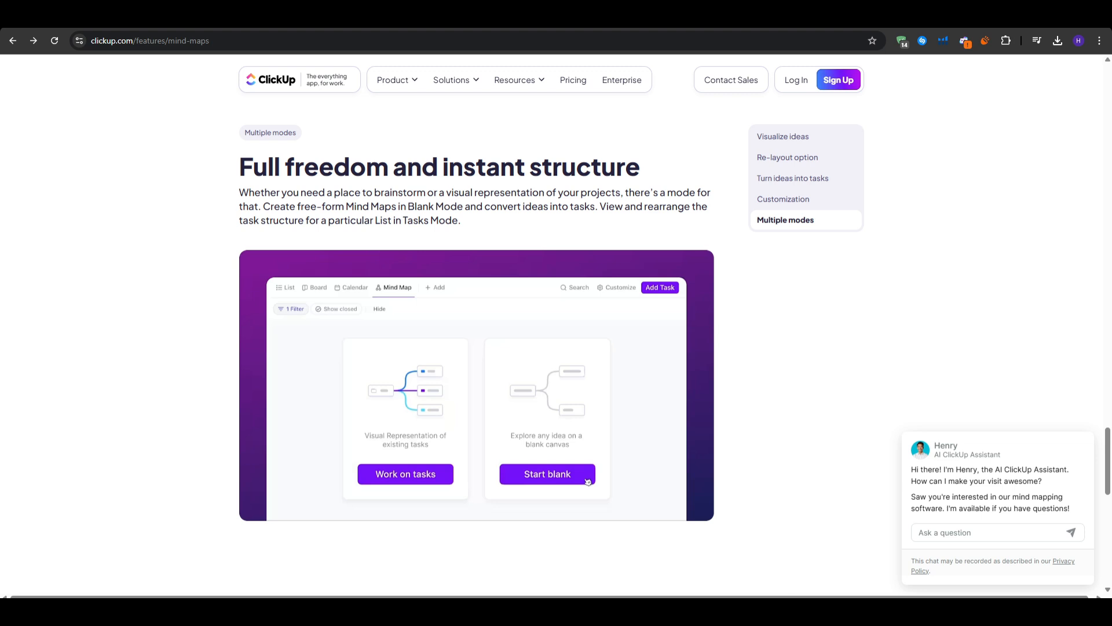
{"action": "mouse_move", "coordinate": [971, 34]}
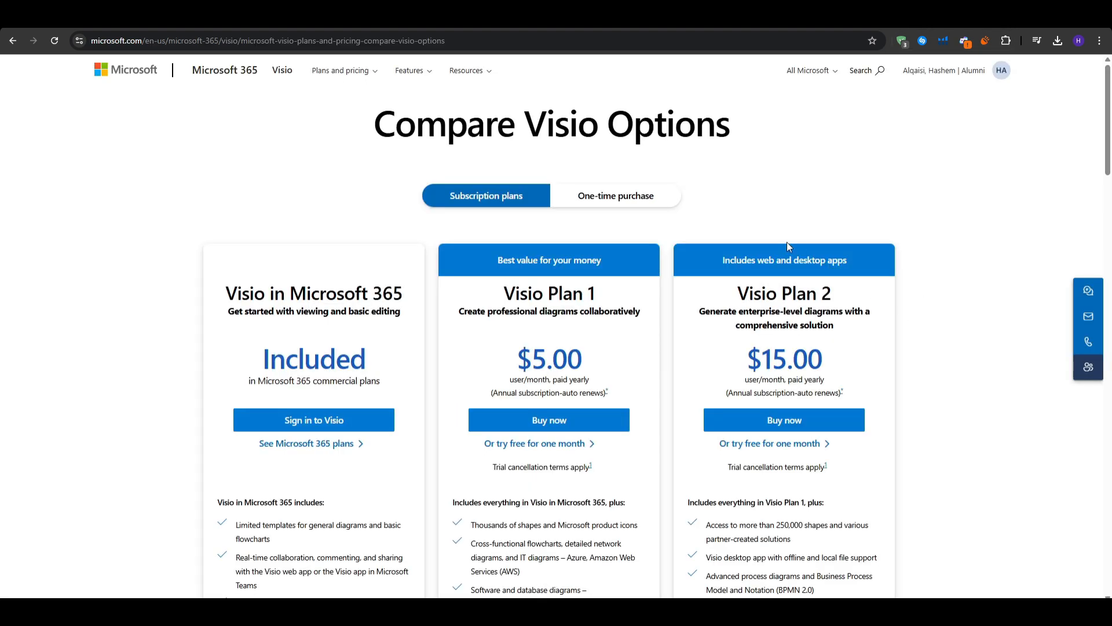
{"action": "mouse_move", "coordinate": [365, 178]}
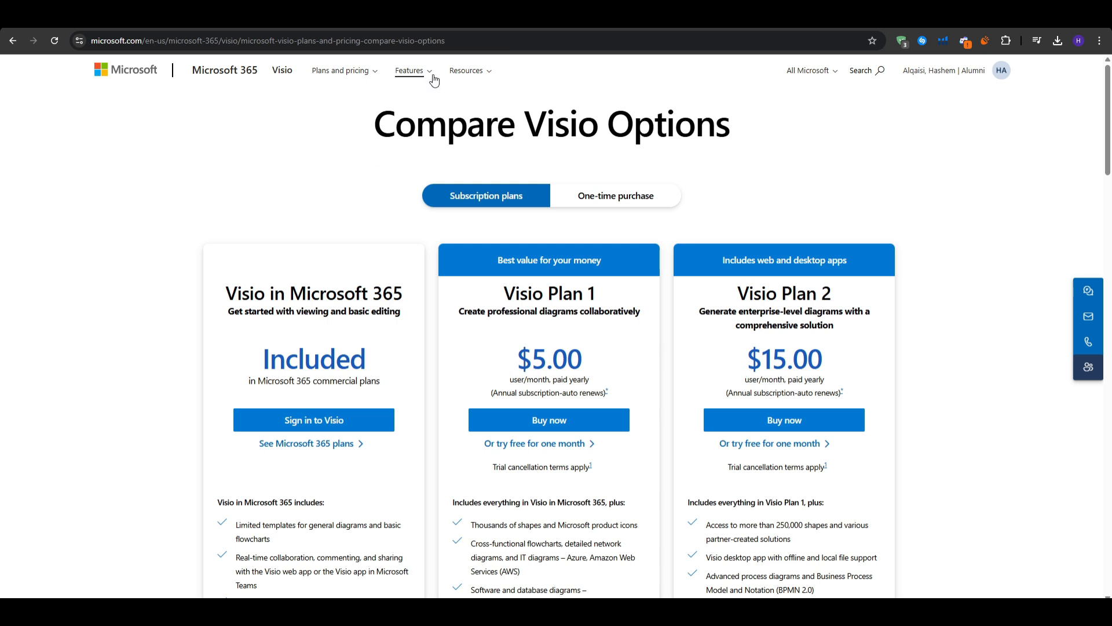
Step: Switch from Compare Visio Options to the Visio product overview page
{"action": "left_click", "coordinate": [266, 41]}
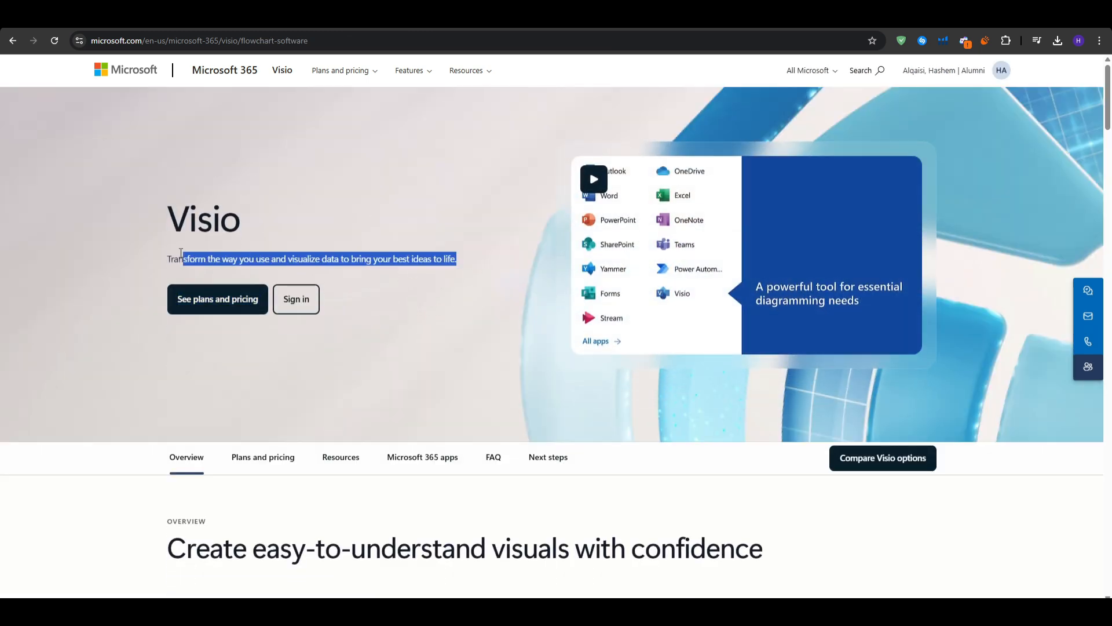
Step: Watch the Visio overview video briefly, then close it
{"action": "left_click", "coordinate": [492, 421]}
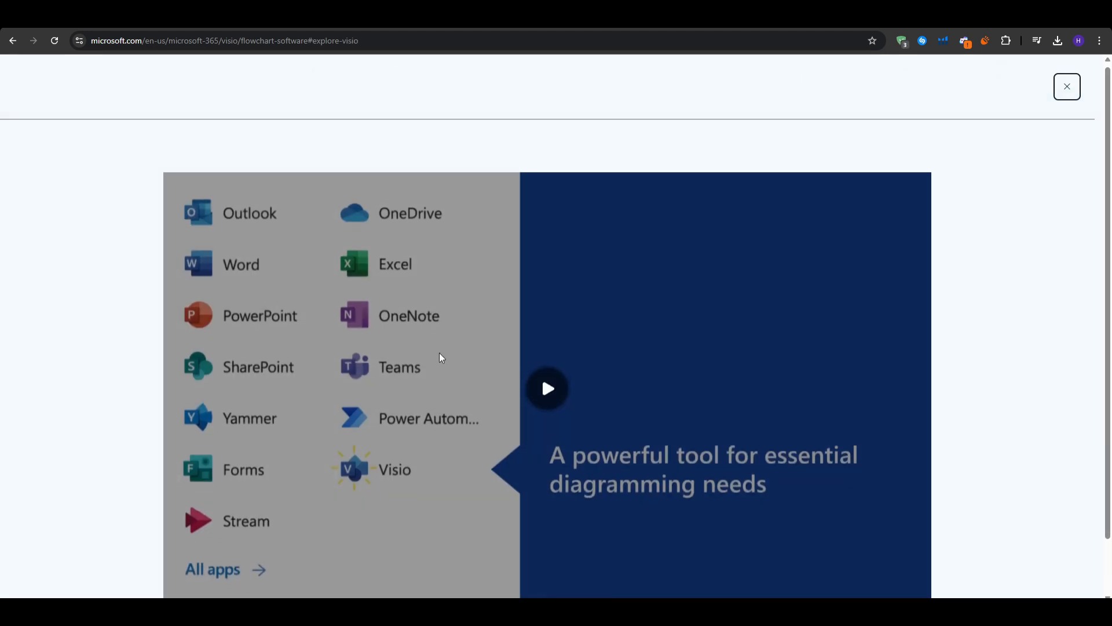
{"action": "scroll", "scroll_direction": "down", "scroll_amount": 3}
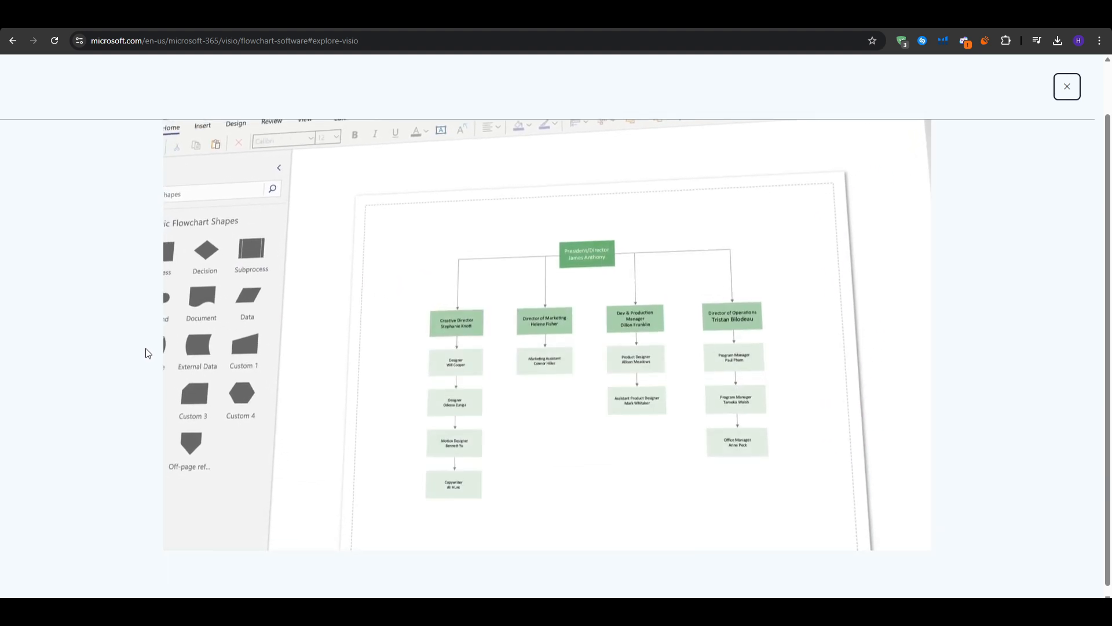
{"action": "left_click", "coordinate": [1065, 86]}
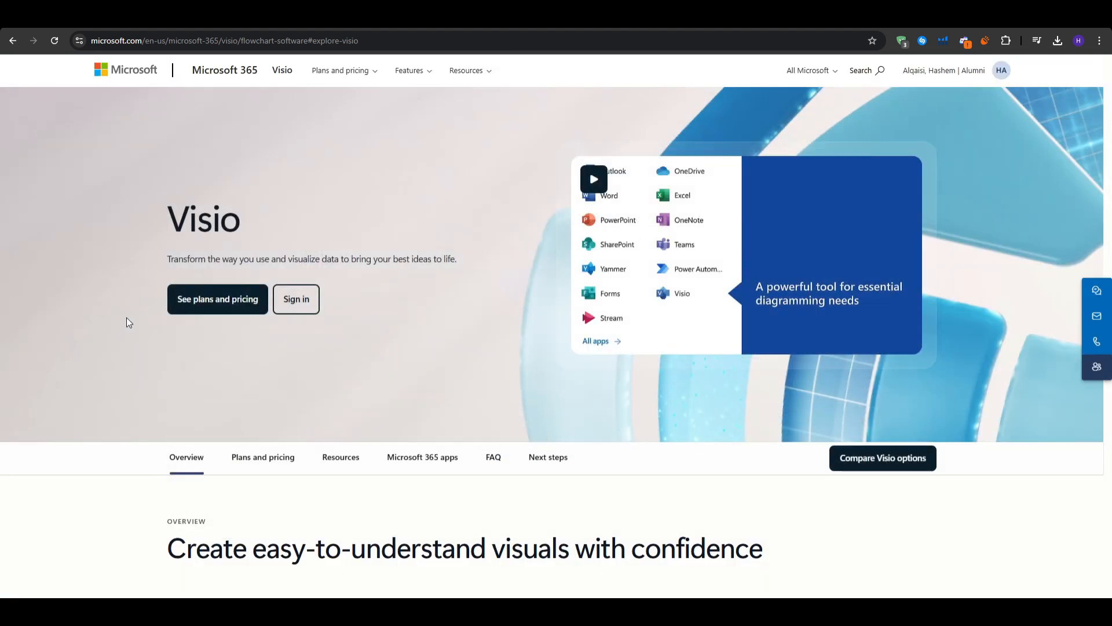
Step: Scroll through Visio's plans, resources and Microsoft 365 sections, then open Compare Visio options
{"action": "scroll", "scroll_direction": "down", "scroll_amount": 3}
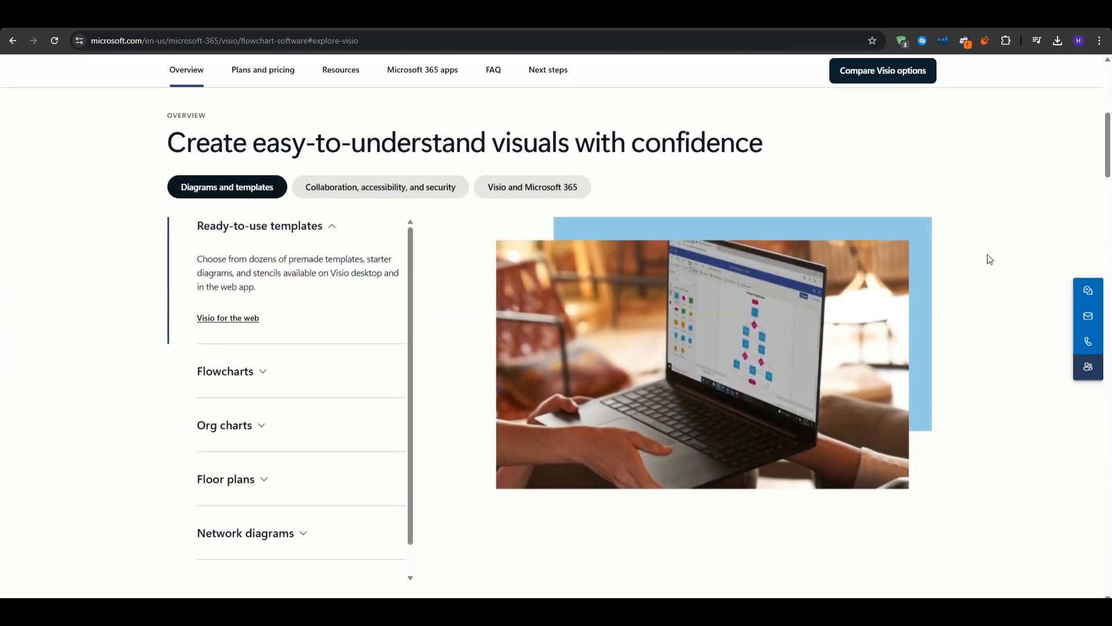
{"action": "scroll", "scroll_direction": "down", "scroll_amount": 3}
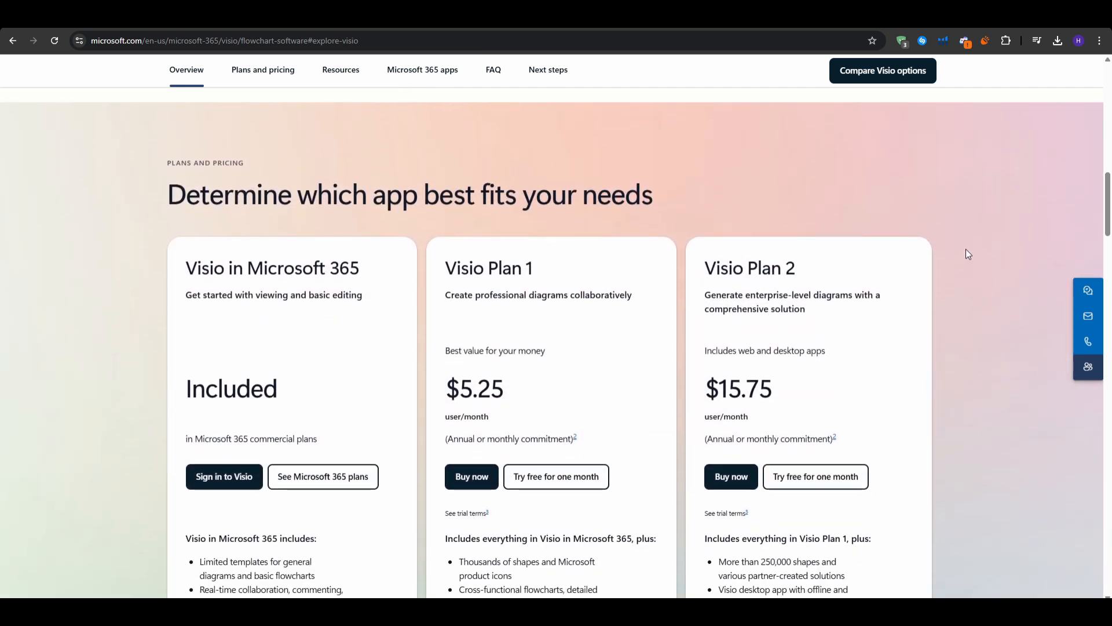
{"action": "scroll", "scroll_direction": "down", "scroll_amount": 3}
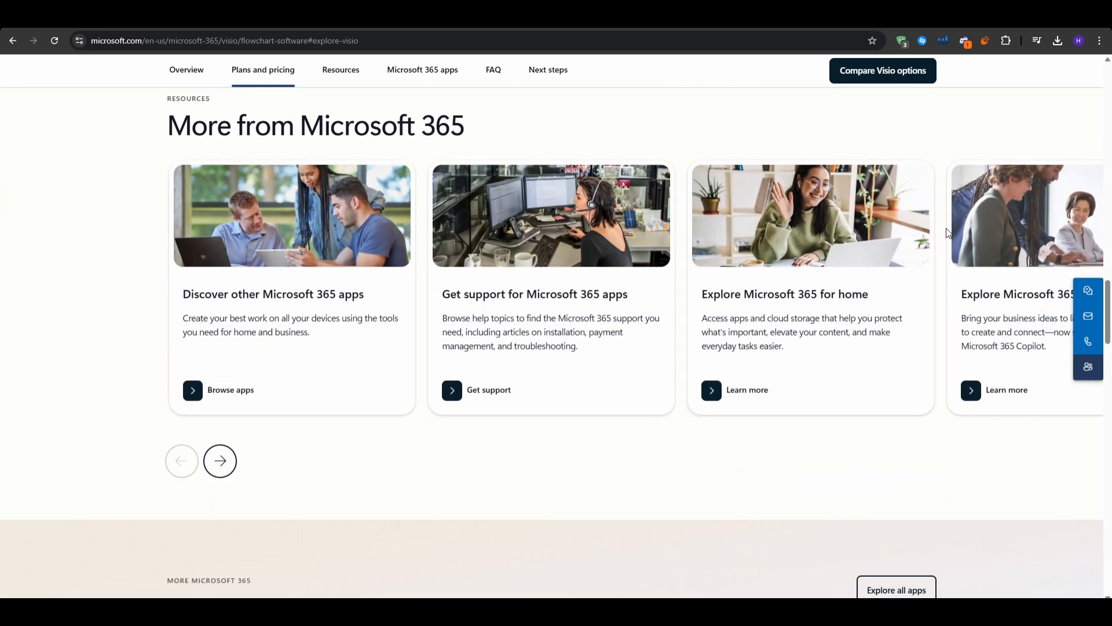
{"action": "left_click", "coordinate": [225, 41]}
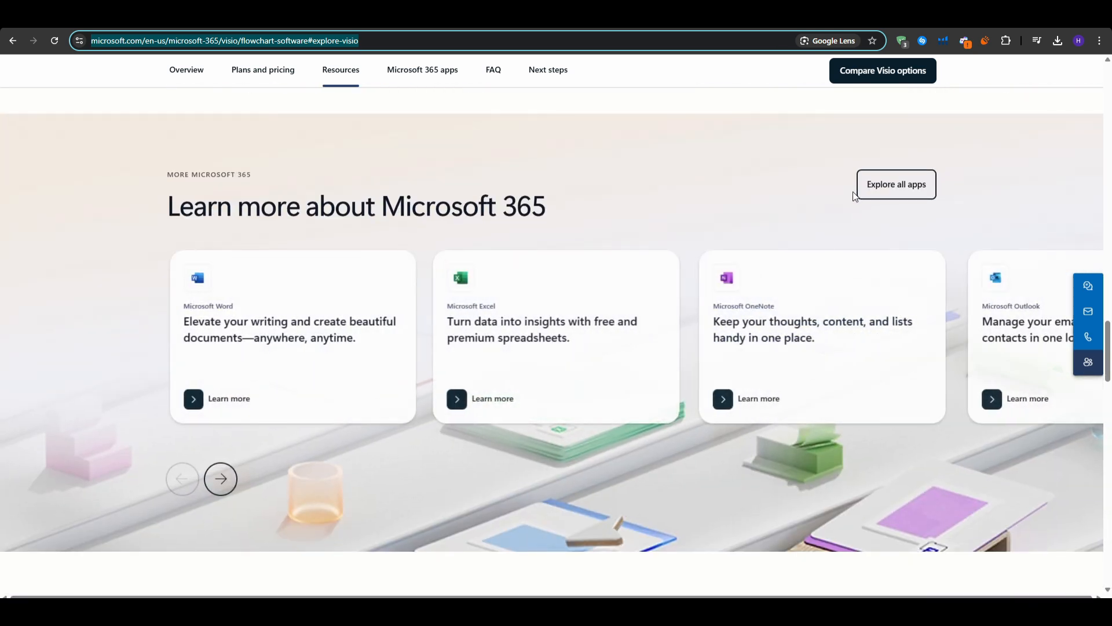
{"action": "scroll", "scroll_direction": "down", "scroll_amount": 3}
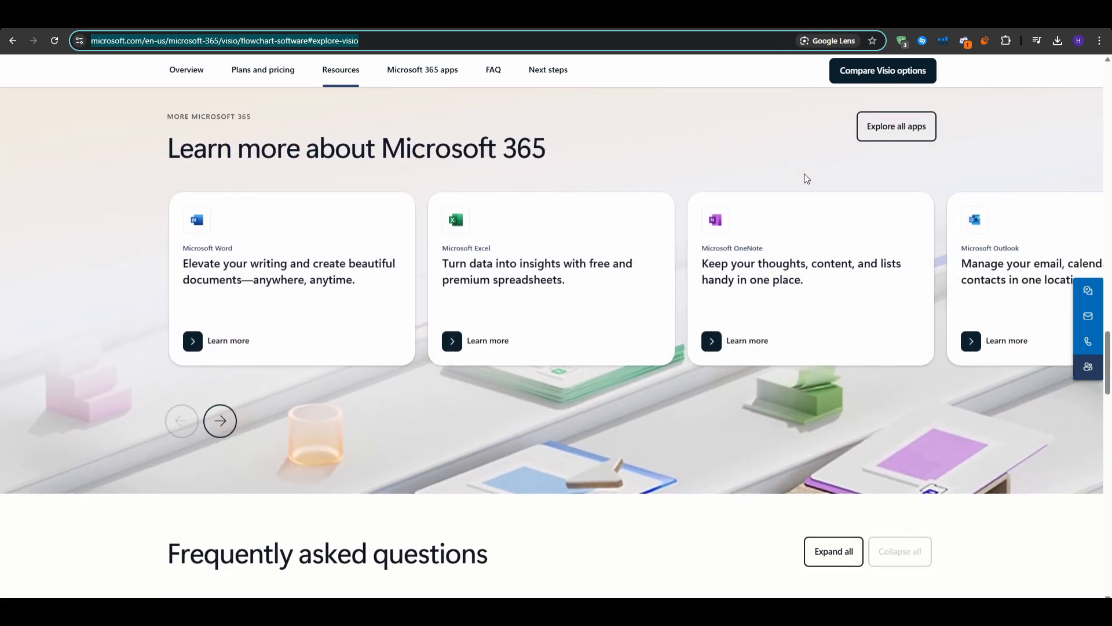
{"action": "scroll", "scroll_direction": "down", "scroll_amount": 3}
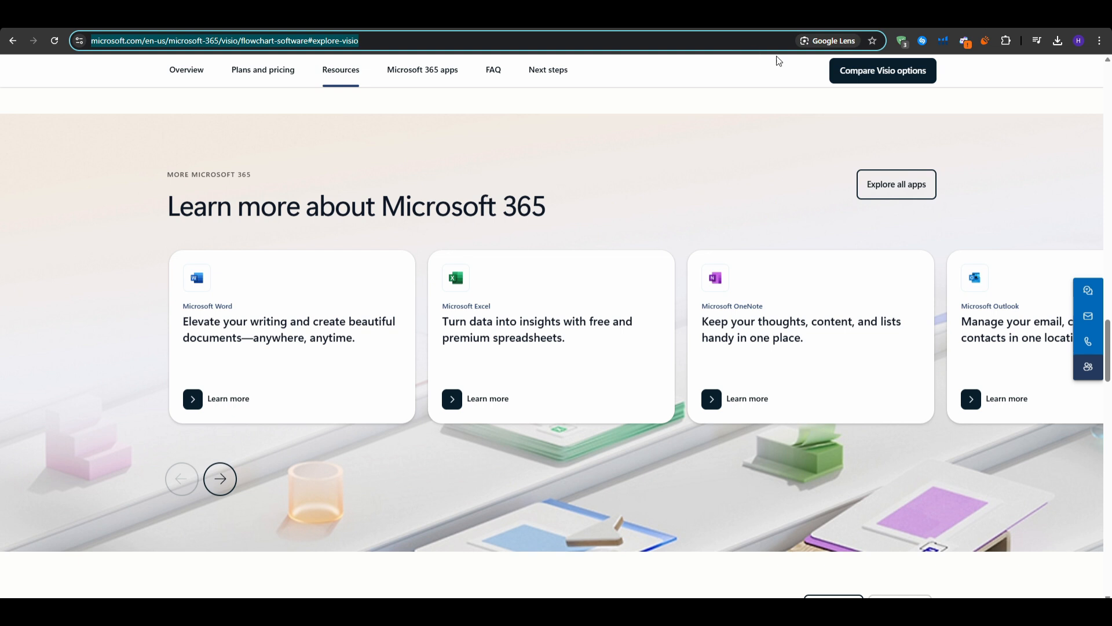
{"action": "left_click", "coordinate": [882, 70]}
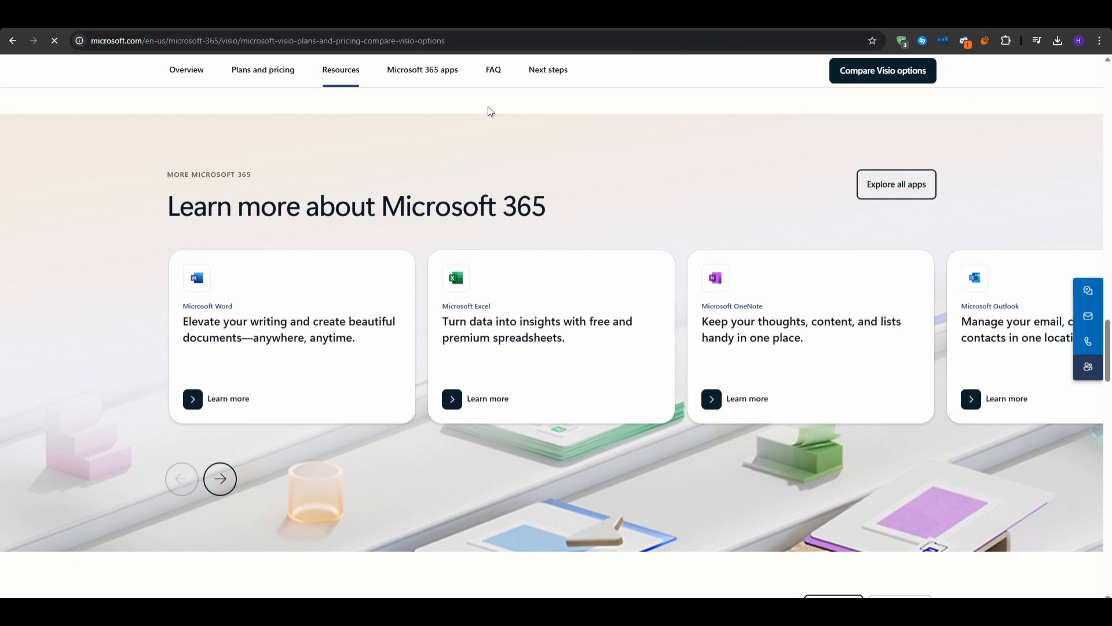
Step: View Visio's one-time purchase prices, switch back to subscription plans, and scroll their feature lists
{"action": "left_click", "coordinate": [882, 70]}
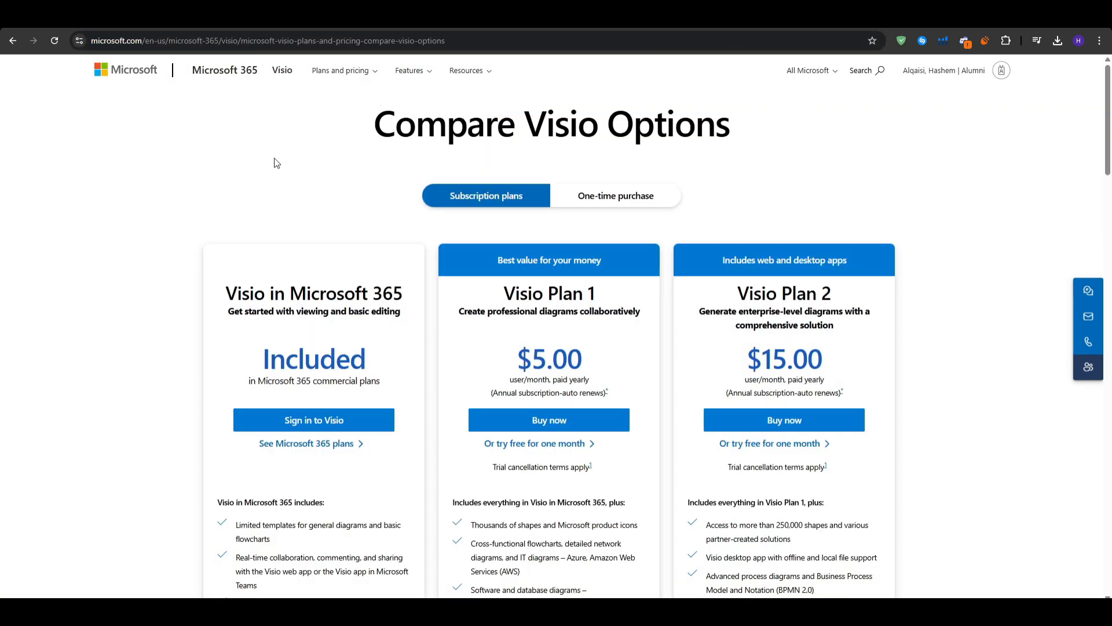
{"action": "left_click", "coordinate": [615, 195]}
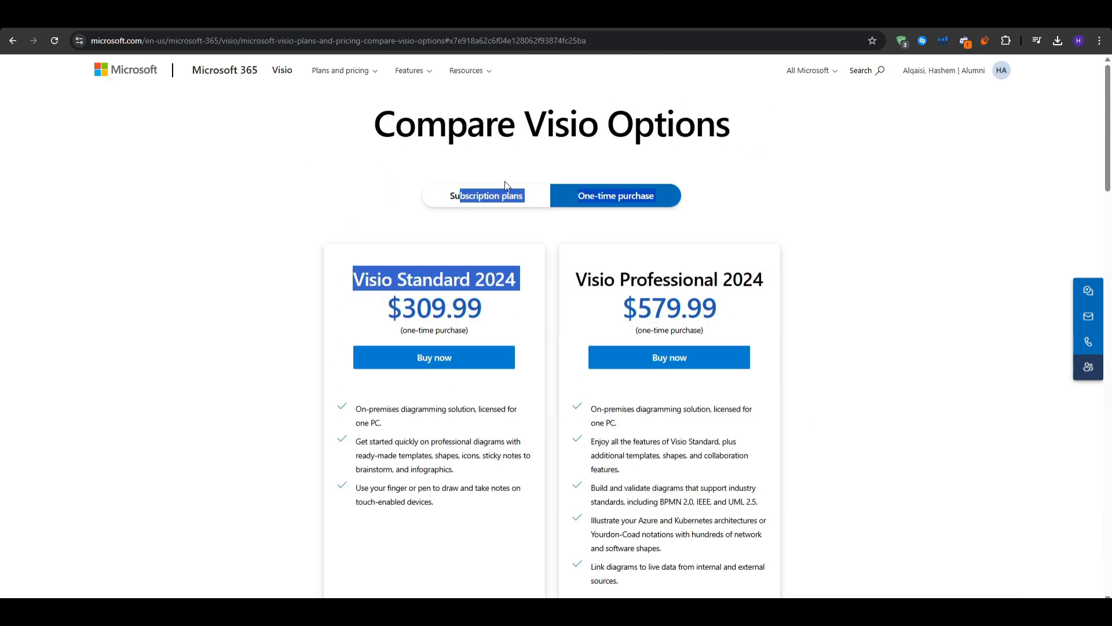
{"action": "left_click", "coordinate": [486, 195]}
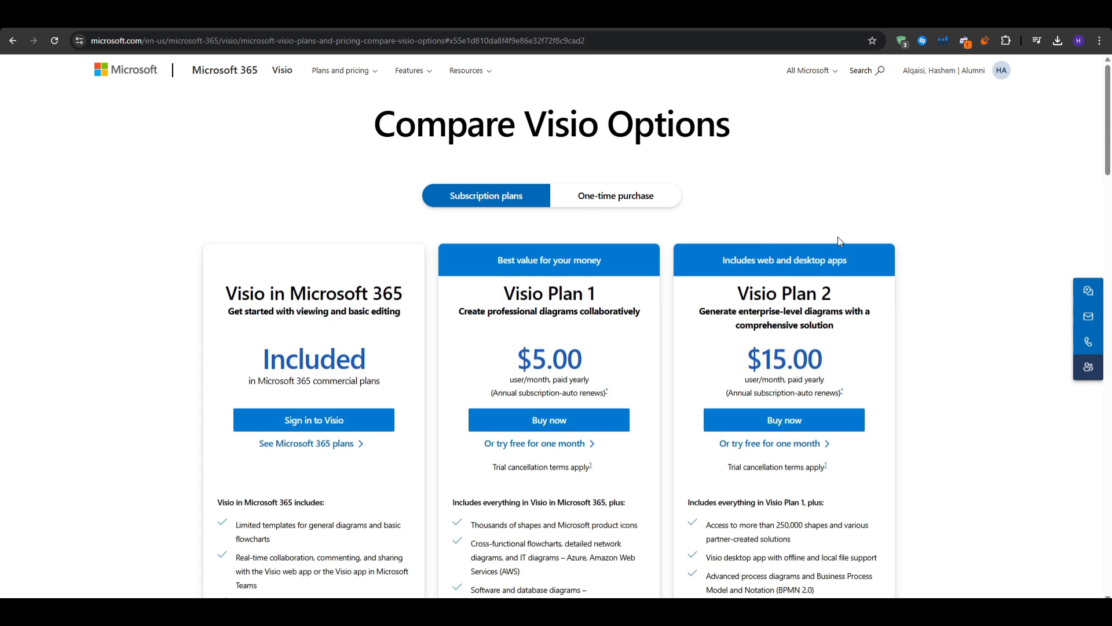
{"action": "scroll", "scroll_direction": "down", "scroll_amount": 3}
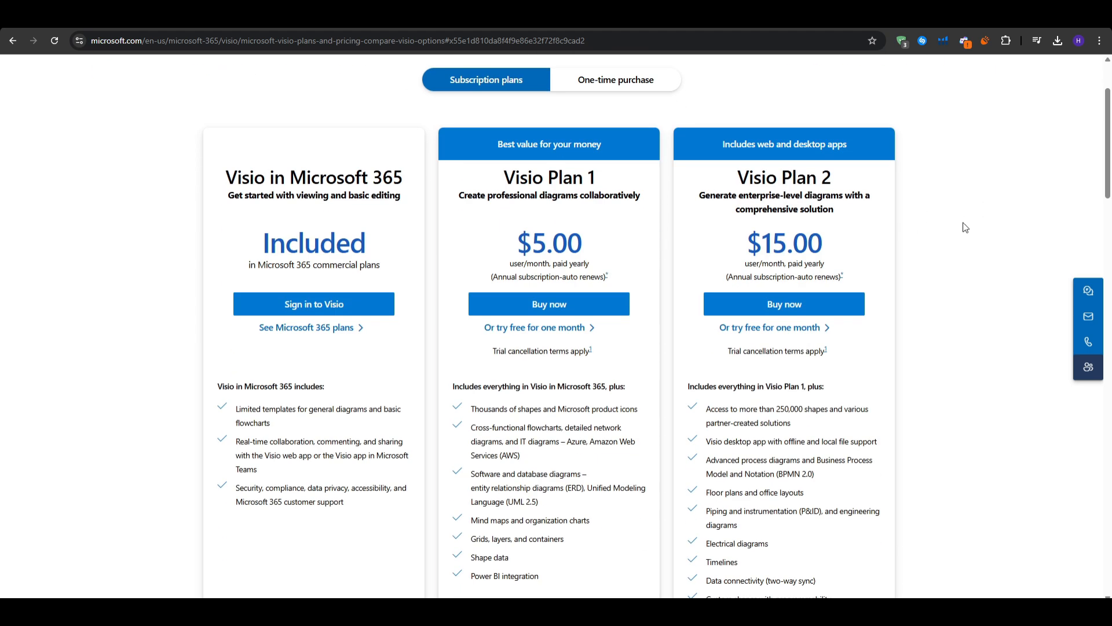
{"action": "mouse_move", "coordinate": [929, 237]}
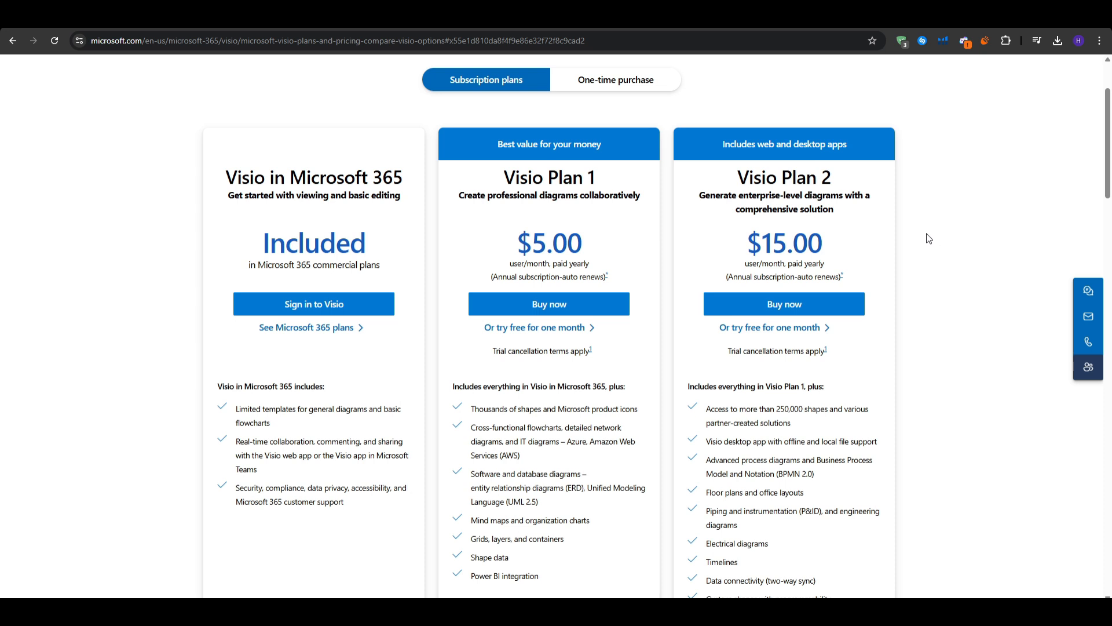
{"action": "mouse_move", "coordinate": [938, 260]}
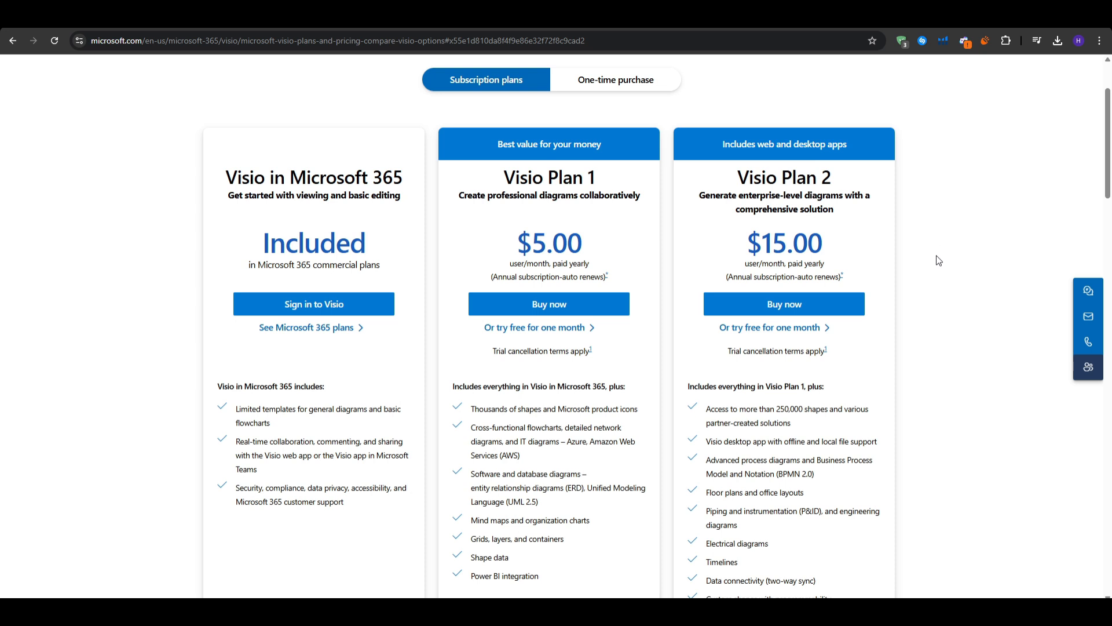
{"action": "mouse_move", "coordinate": [947, 257]}
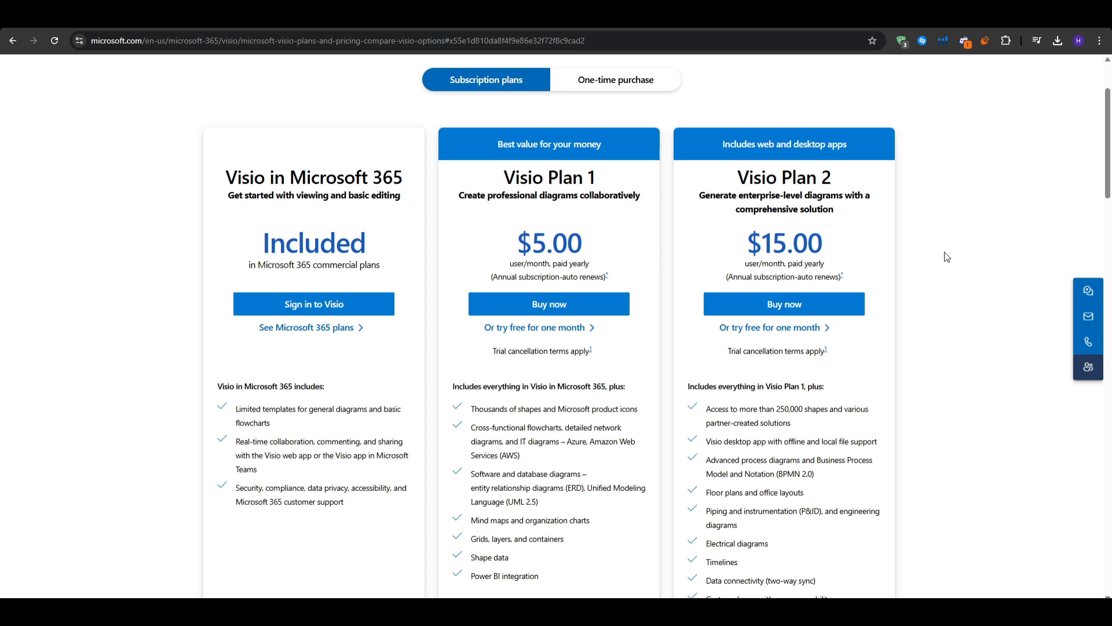
{"action": "mouse_move", "coordinate": [923, 266]}
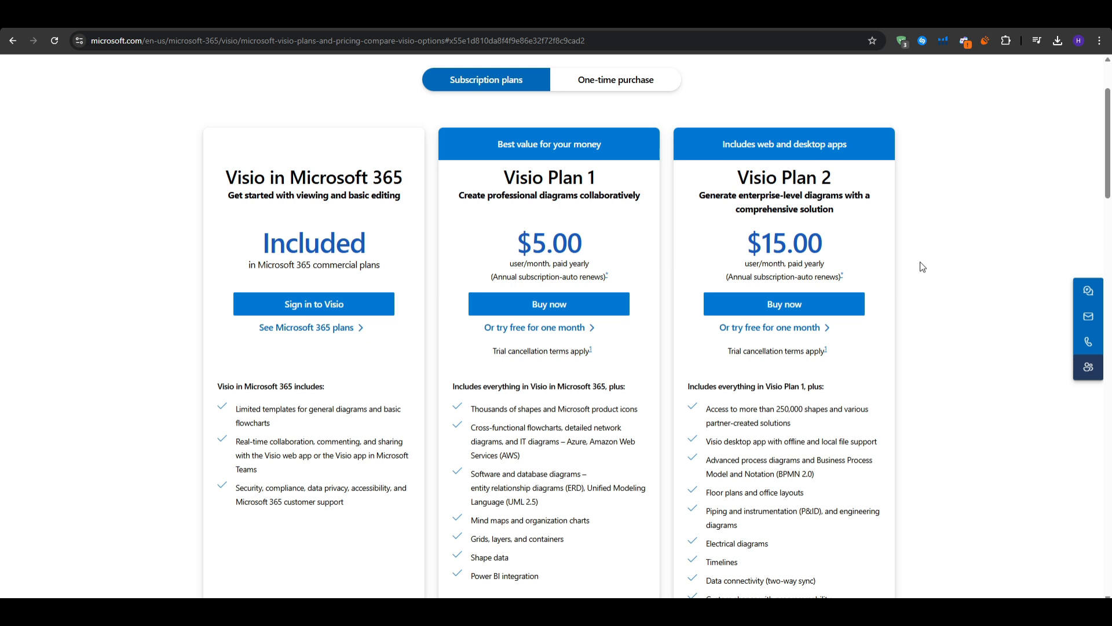
{"action": "mouse_move", "coordinate": [936, 272]}
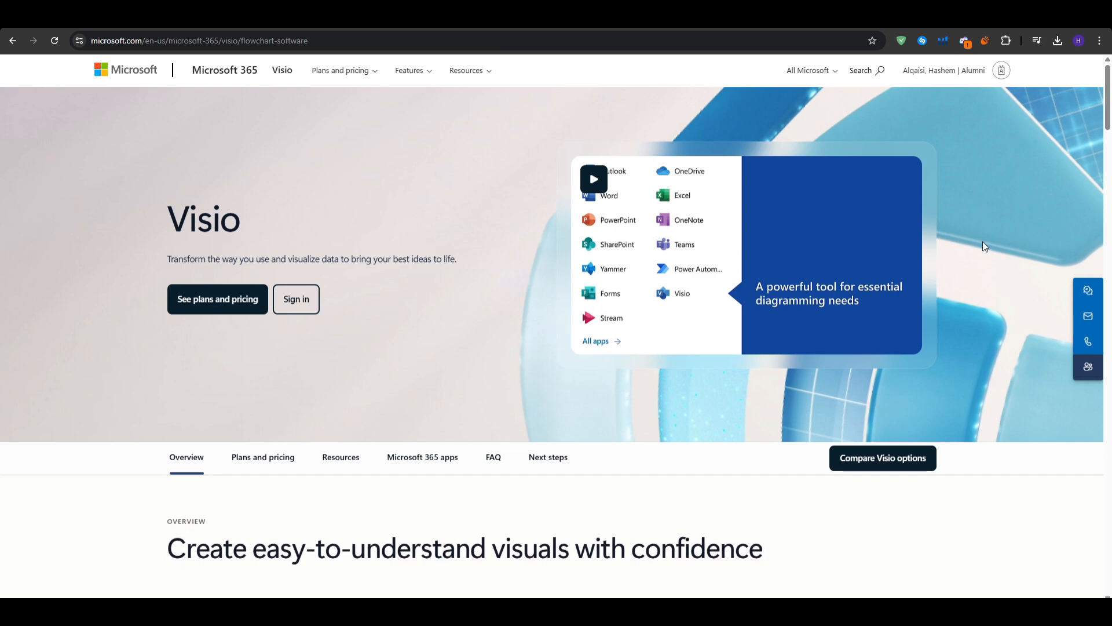
{"action": "scroll", "scroll_direction": "down", "scroll_amount": 3}
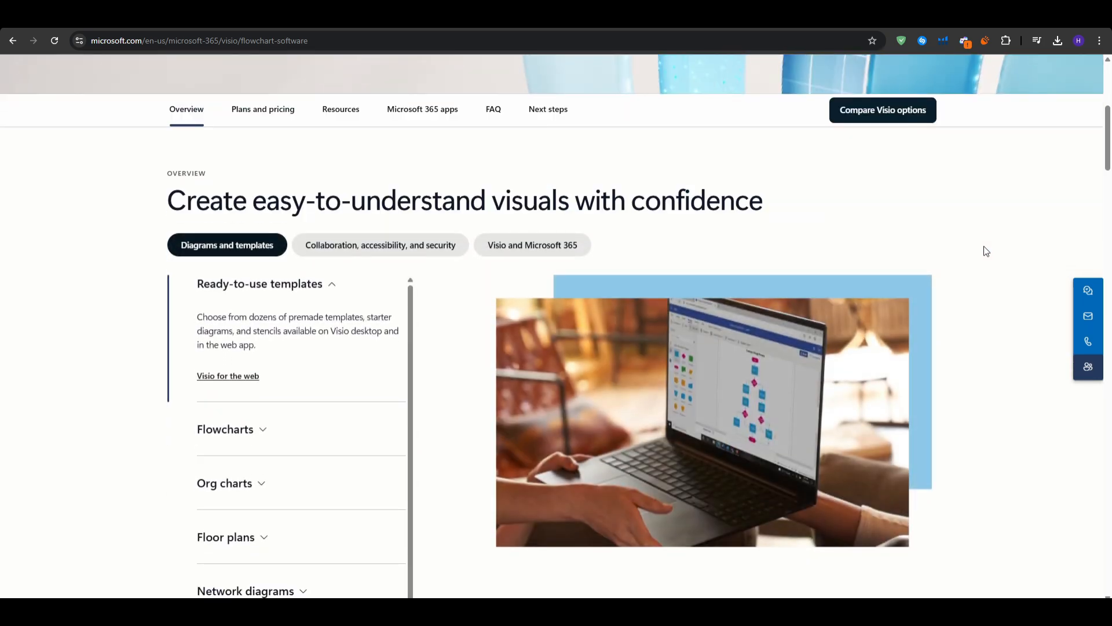
{"action": "scroll", "scroll_direction": "down", "scroll_amount": 3}
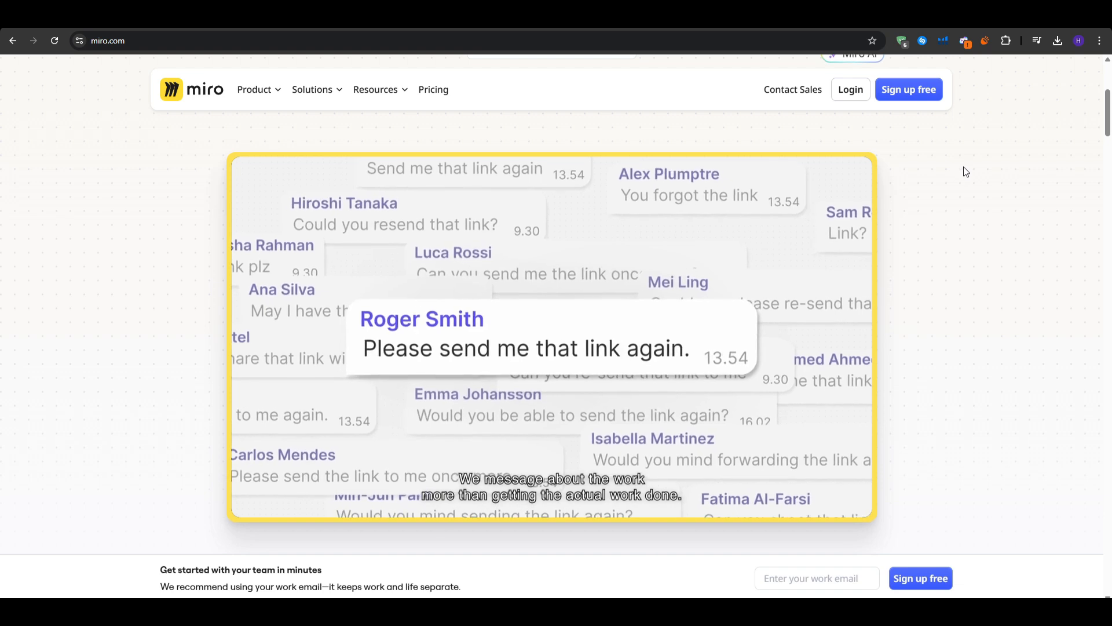
{"action": "scroll", "scroll_direction": "down", "scroll_amount": 3}
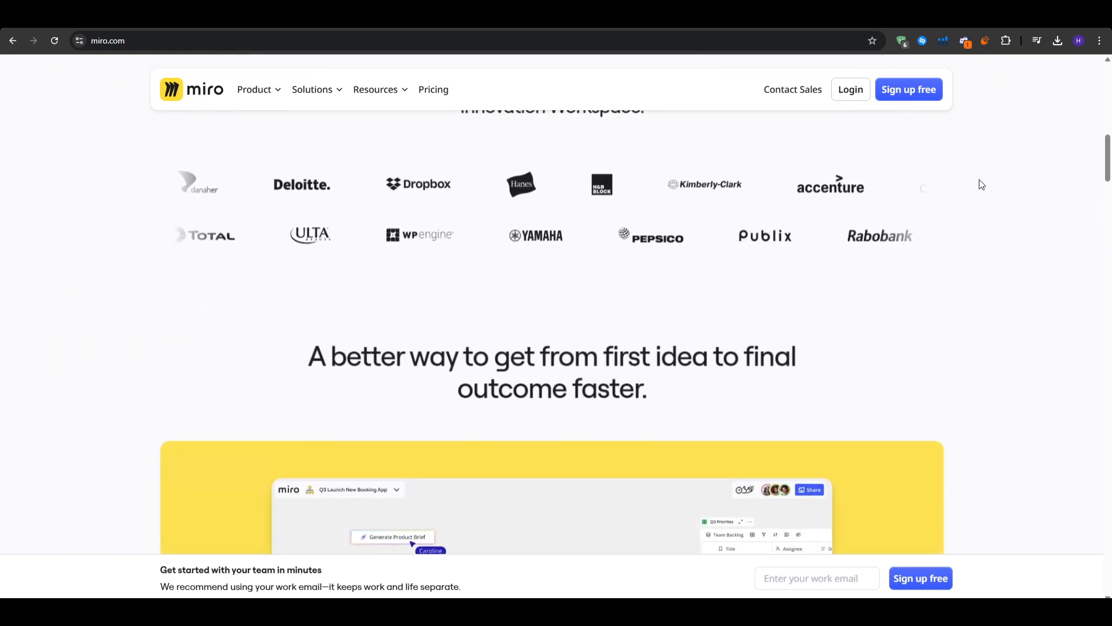
{"action": "scroll", "scroll_direction": "down", "scroll_amount": 3}
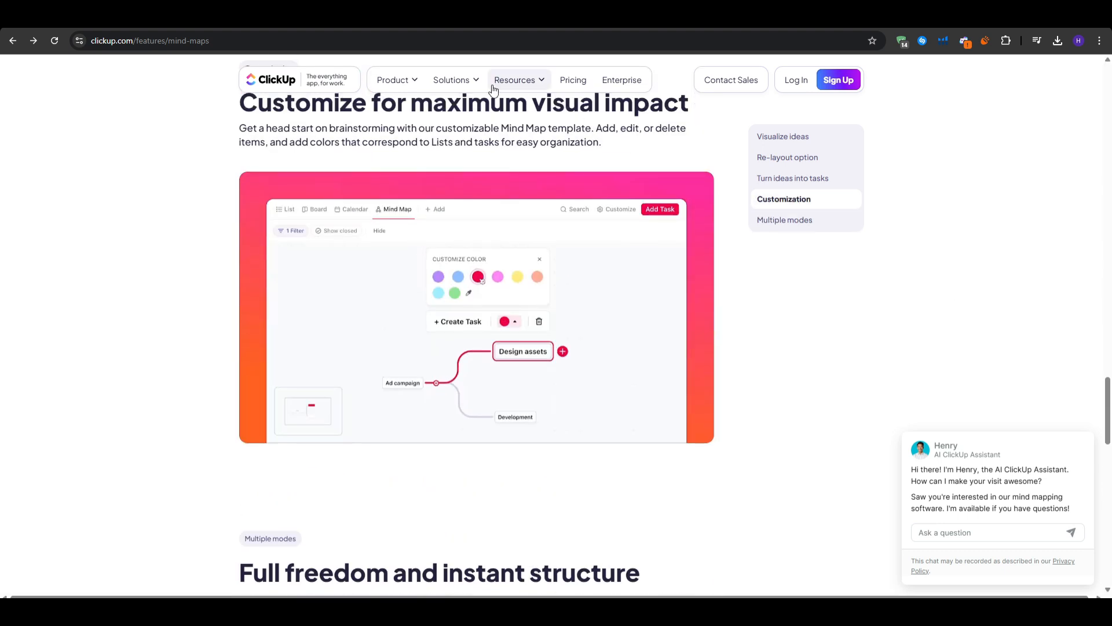
Step: Go to ClickUp's Tasks feature page from the Product menu, reopening the menu afterwards
{"action": "left_click", "coordinate": [392, 80]}
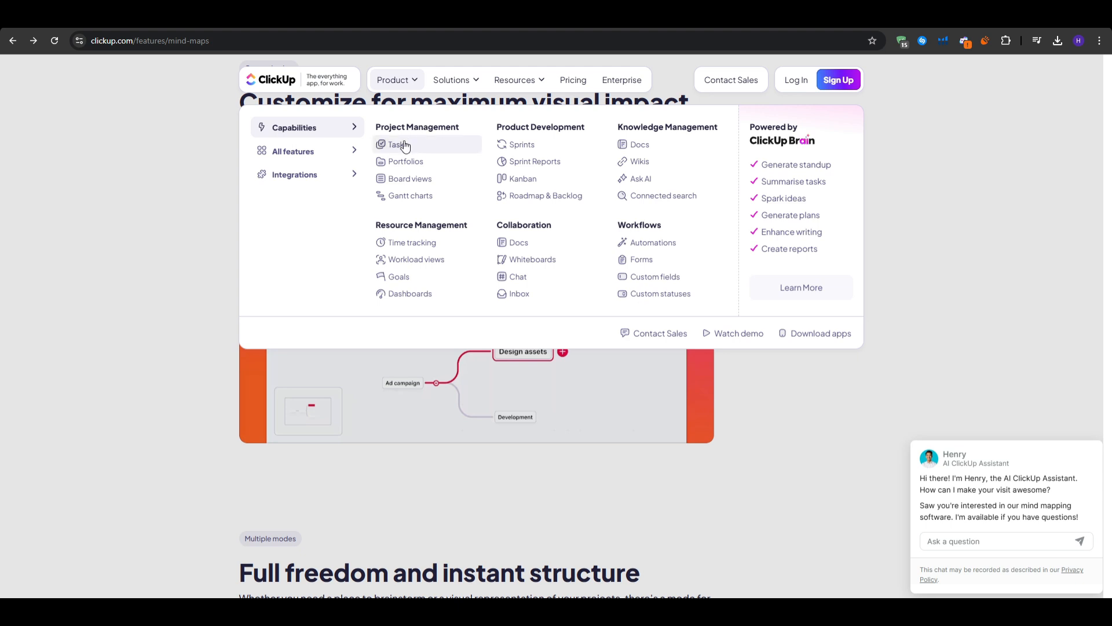
{"action": "left_click", "coordinate": [399, 144]}
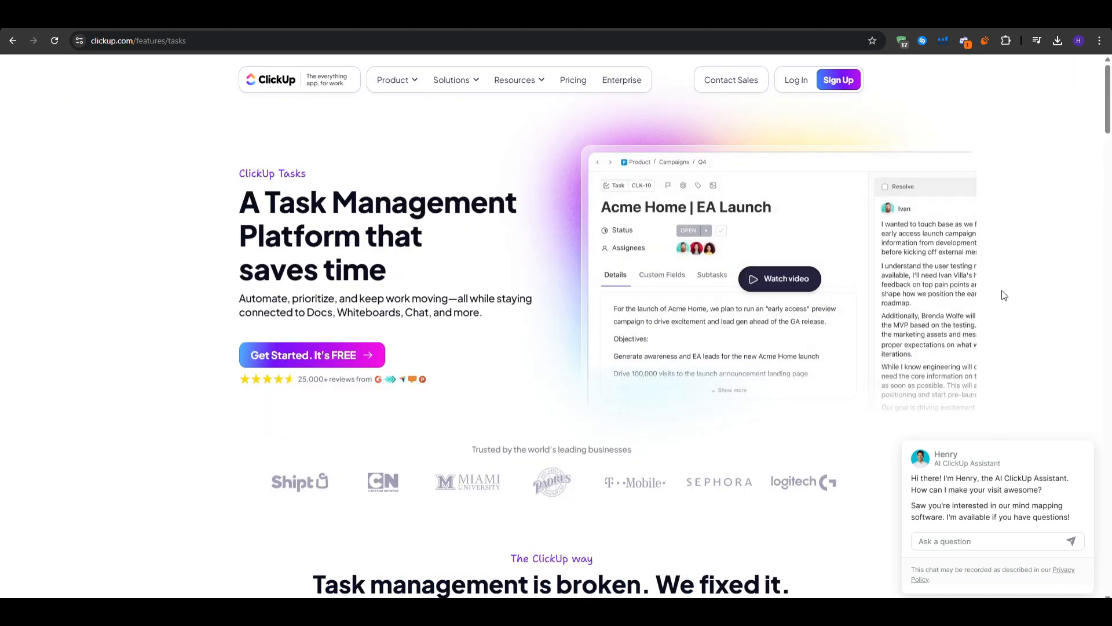
{"action": "mouse_move", "coordinate": [394, 112]}
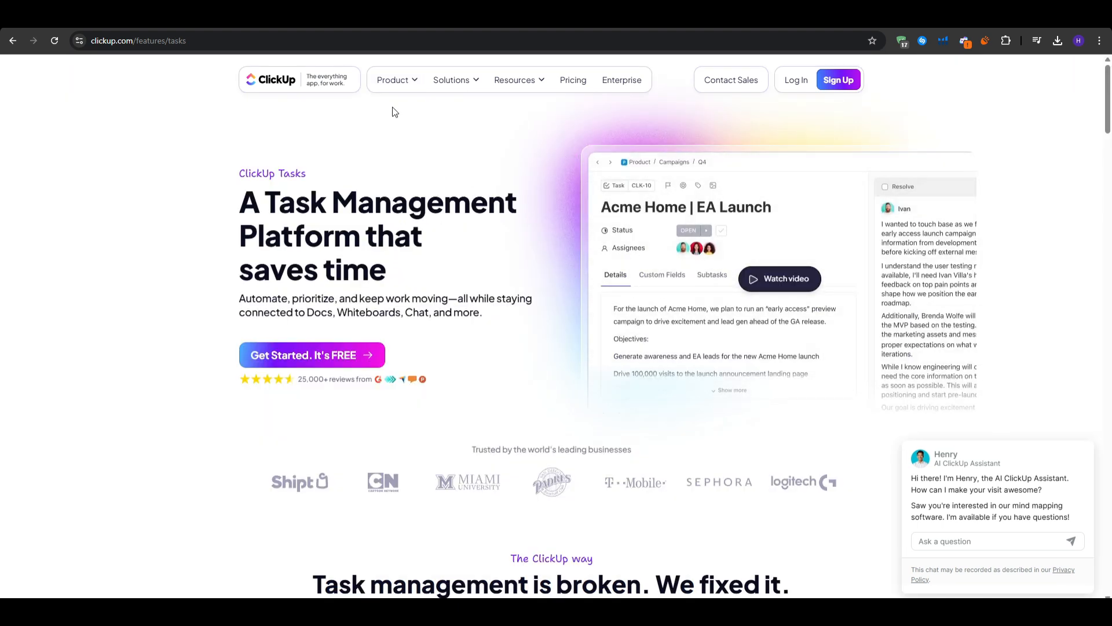
{"action": "left_click", "coordinate": [394, 80]}
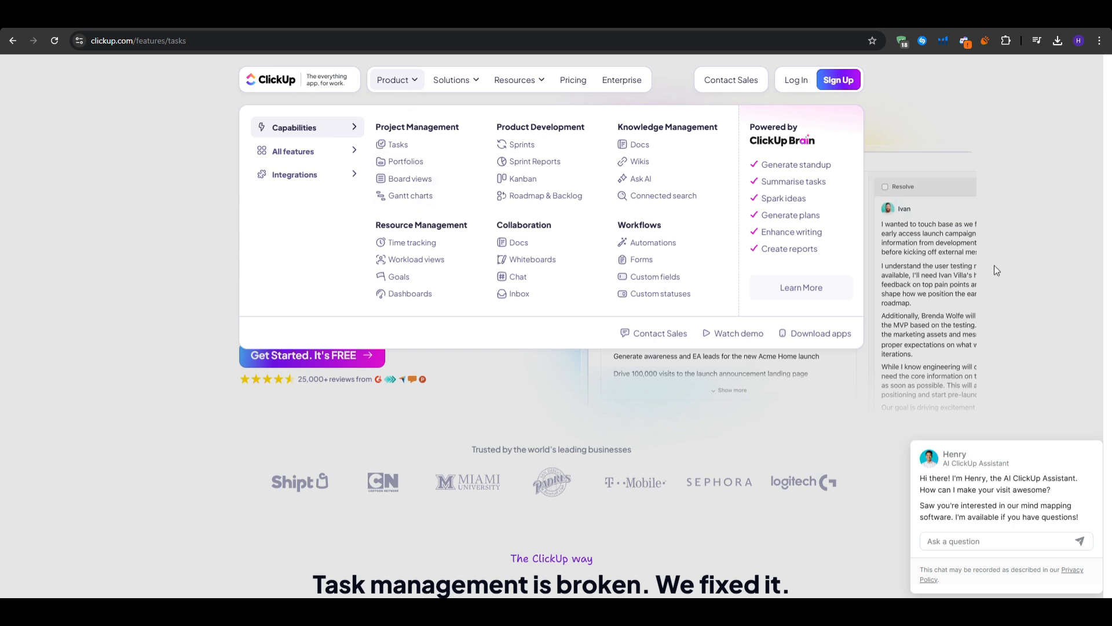
{"action": "mouse_move", "coordinate": [940, 199]}
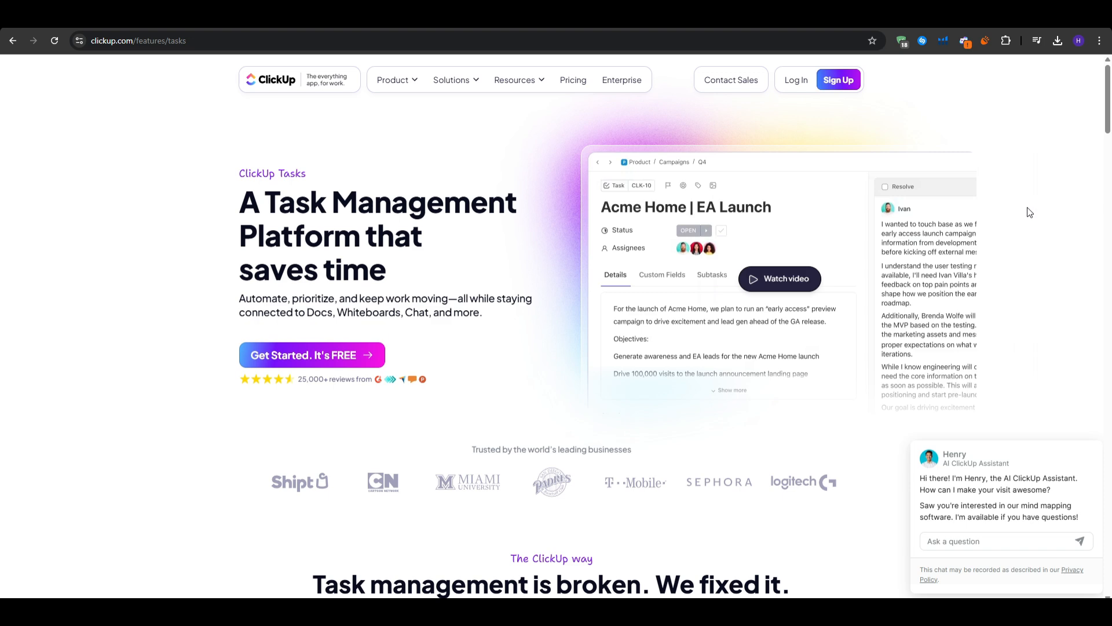
Step: Scroll the Tasks page to the progress tracking, dashboards and custom fields cards
{"action": "scroll", "scroll_direction": "down", "scroll_amount": 3}
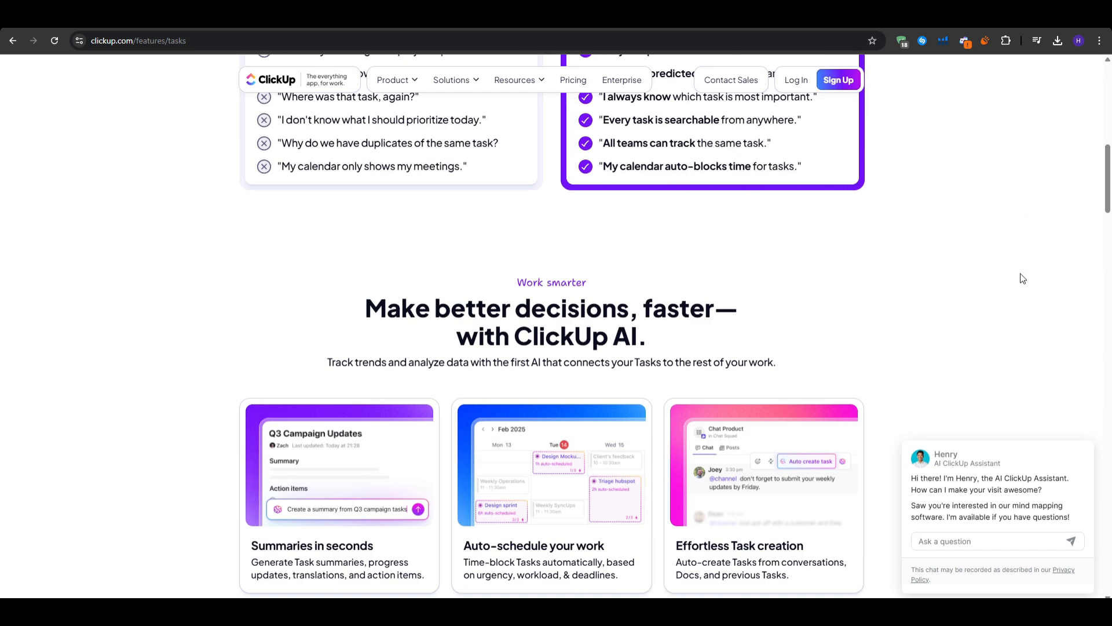
{"action": "scroll", "scroll_direction": "up", "scroll_amount": 3}
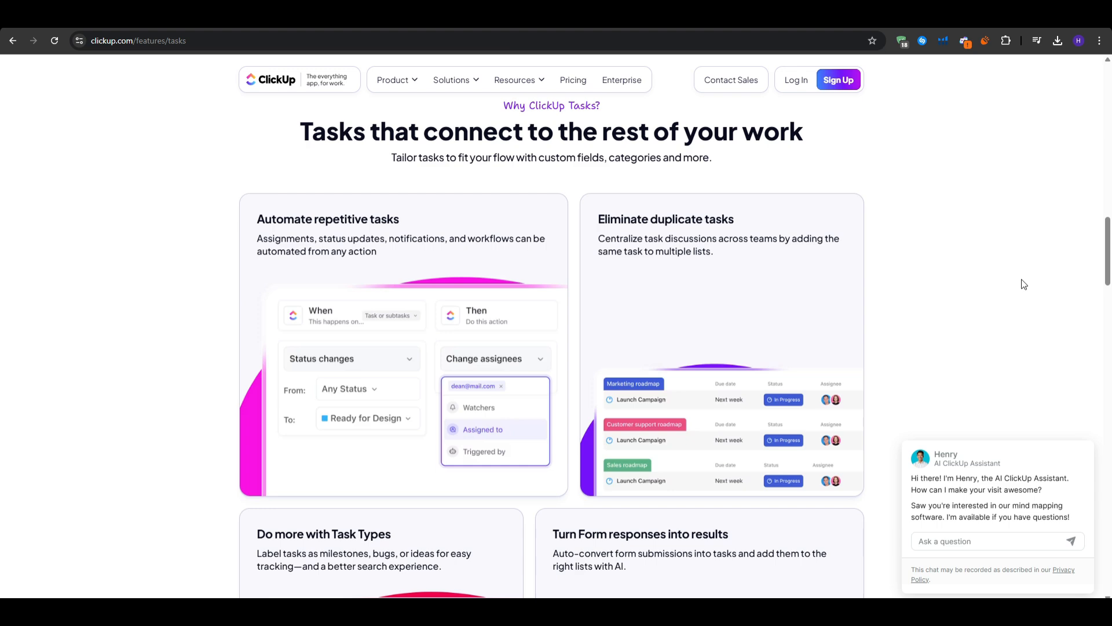
{"action": "scroll", "scroll_direction": "down", "scroll_amount": 3}
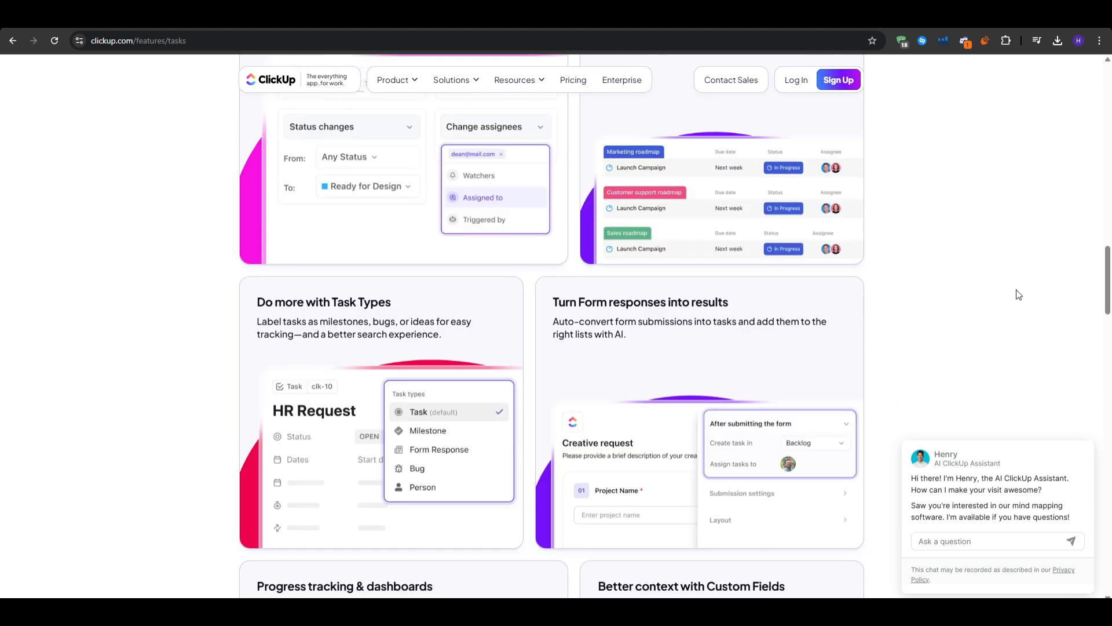
{"action": "scroll", "scroll_direction": "down", "scroll_amount": 3}
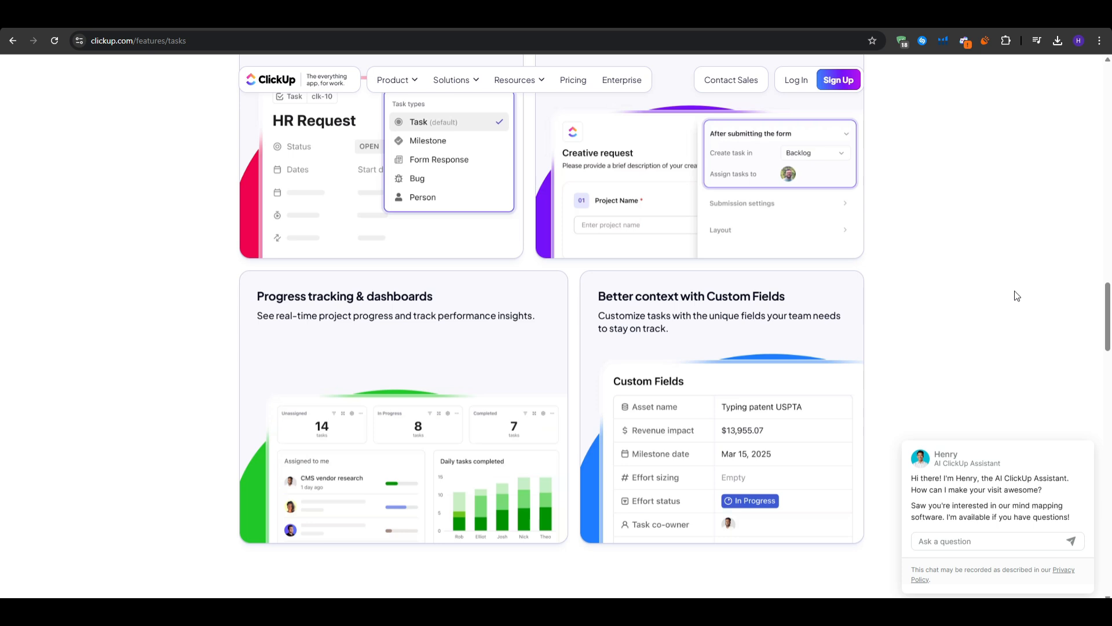
{"action": "mouse_move", "coordinate": [1014, 294]}
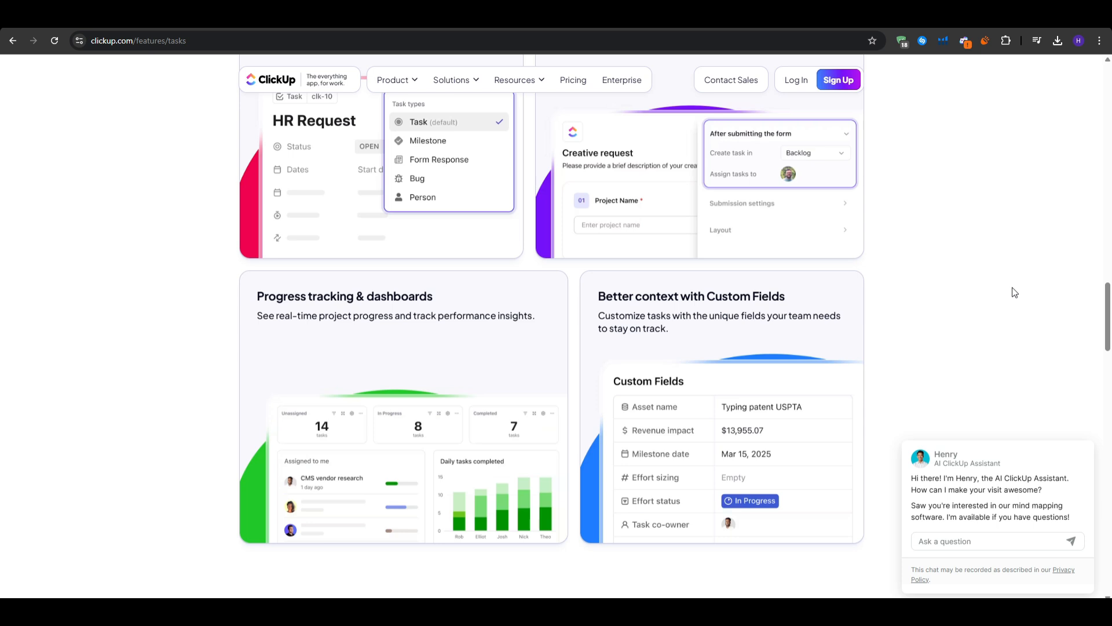
{"action": "mouse_move", "coordinate": [1011, 296]}
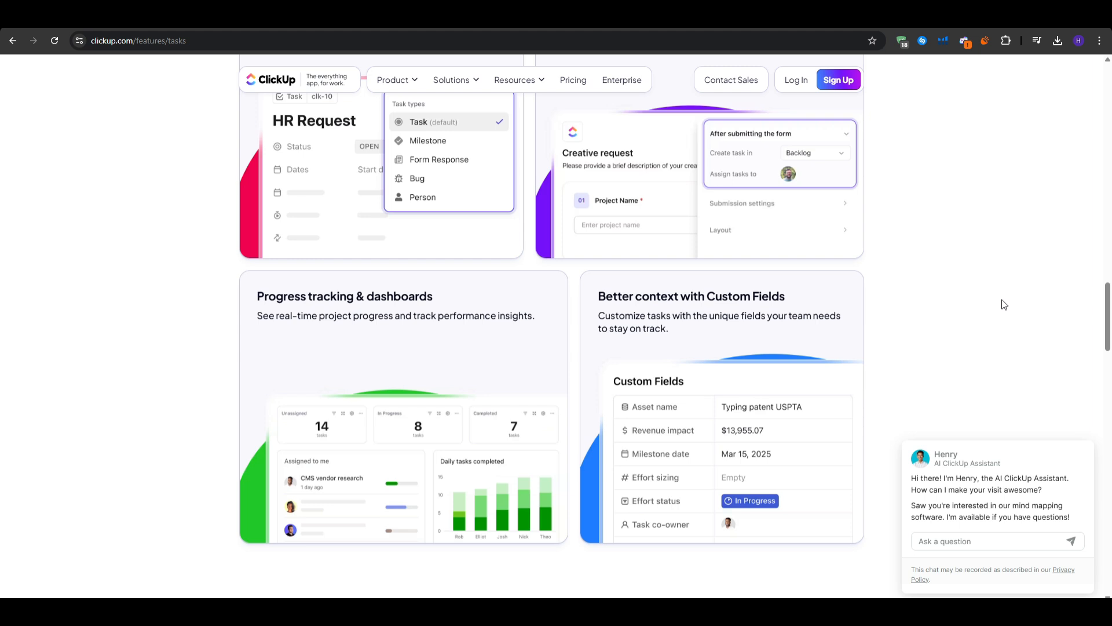
{"action": "mouse_move", "coordinate": [988, 311]}
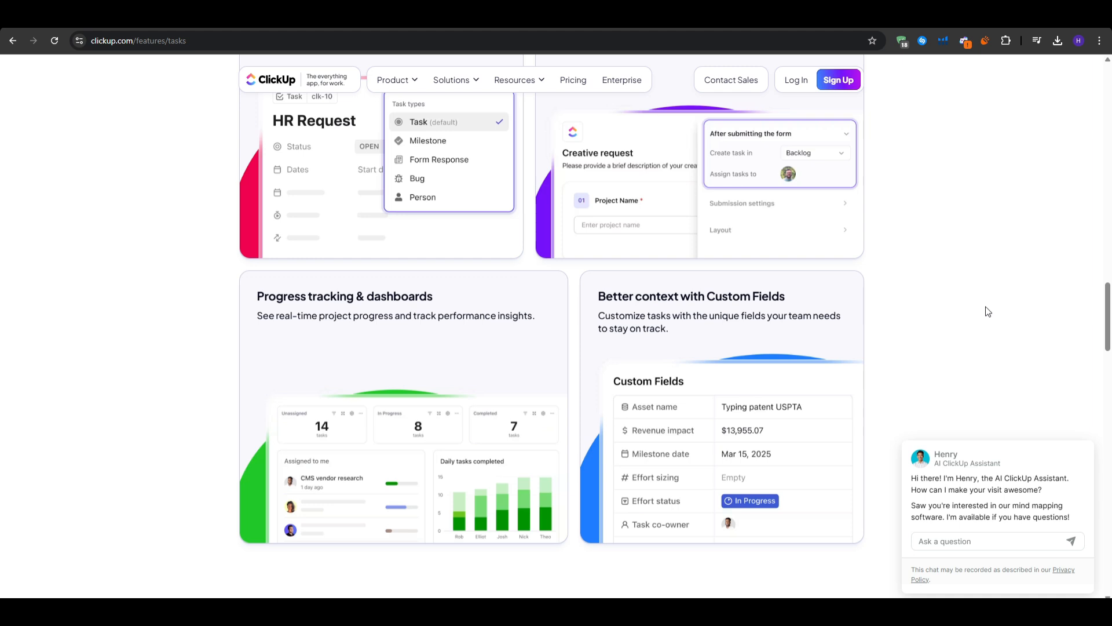